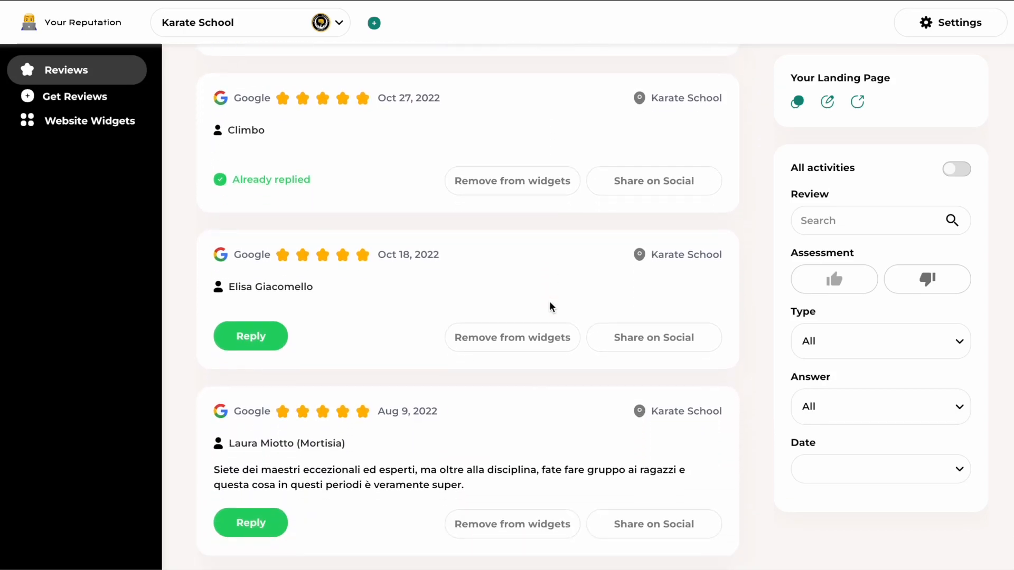
# Step: Scroll the dashboard, then open the Integrations page from Settings
pyautogui.scroll(-3)
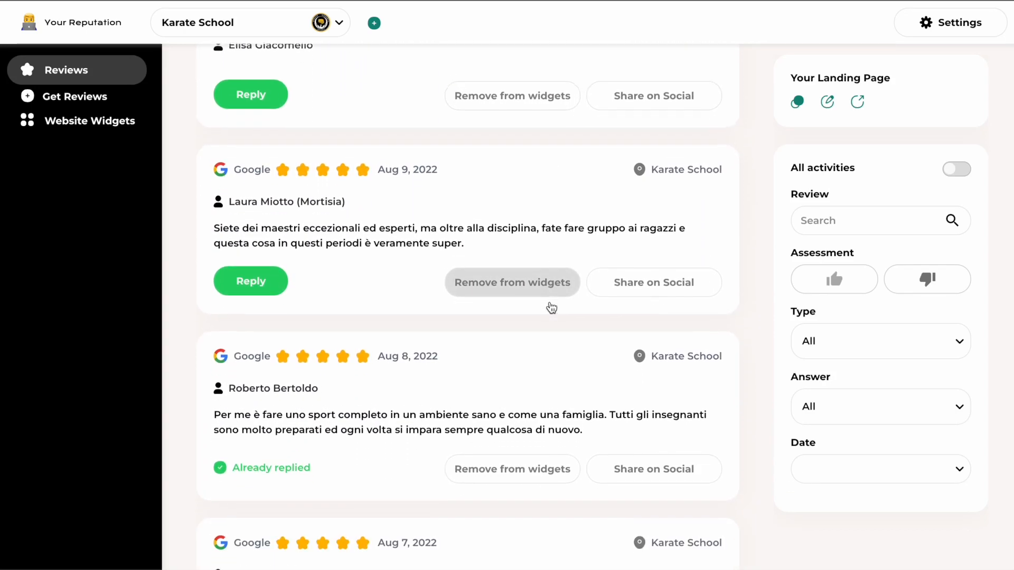
pyautogui.scroll(-3)
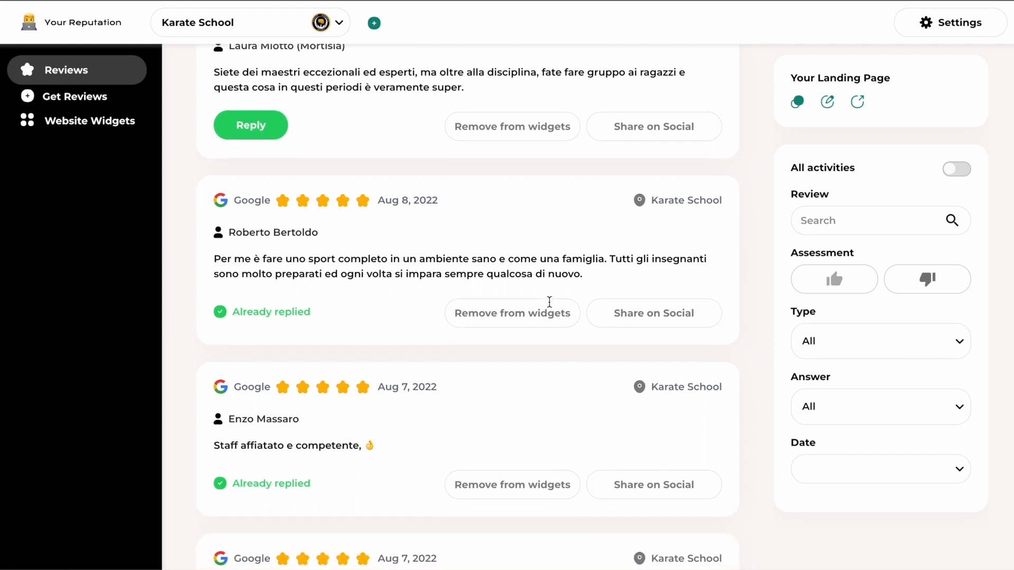
pyautogui.scroll(-3)
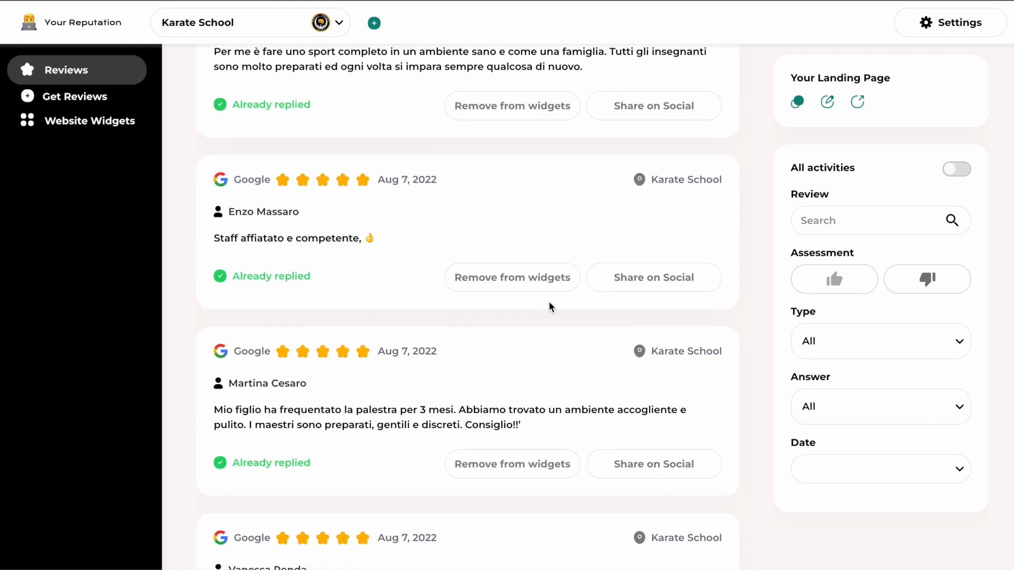
pyautogui.scroll(-3)
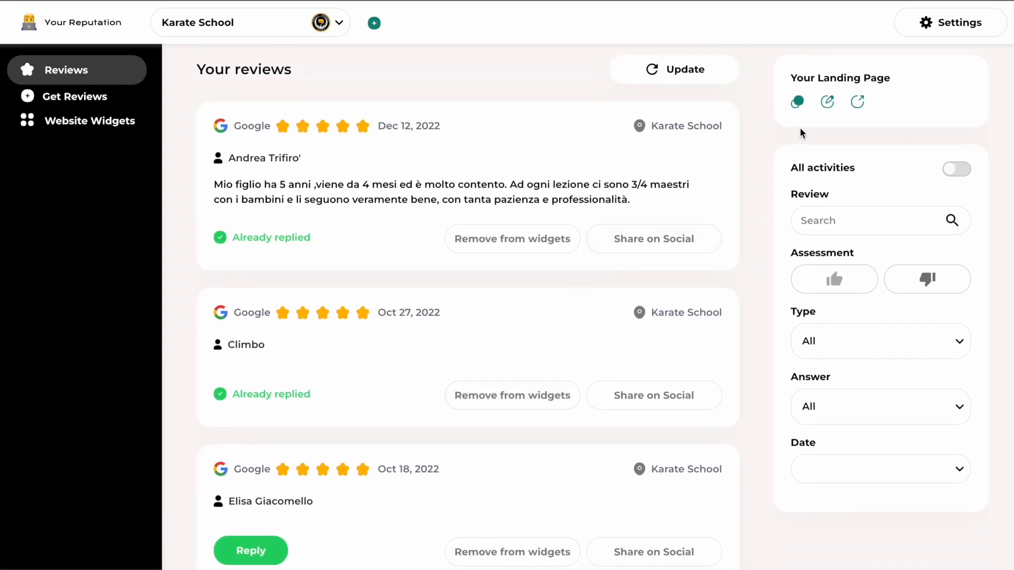
pyautogui.moveTo(960, 32)
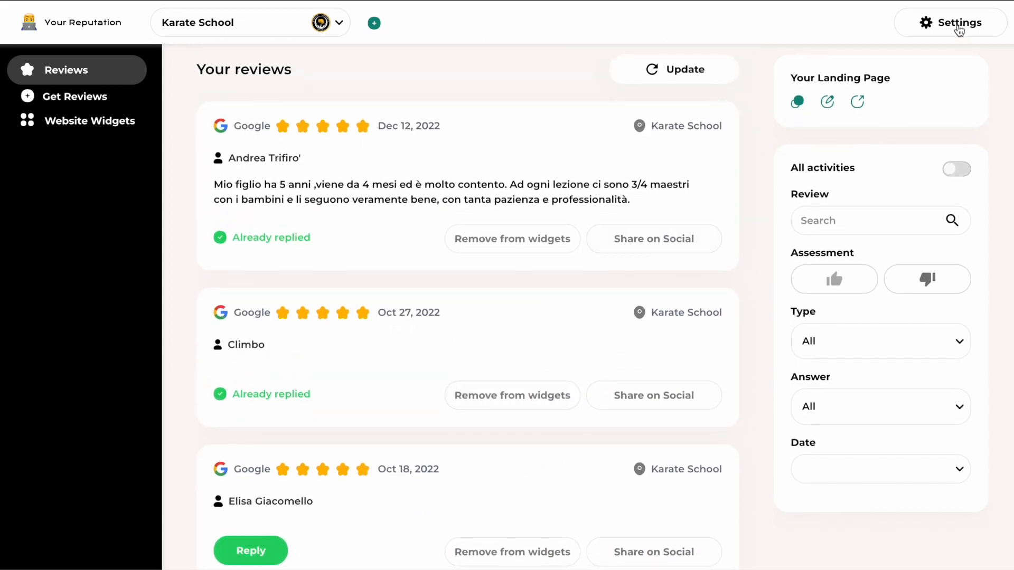
pyautogui.click(958, 23)
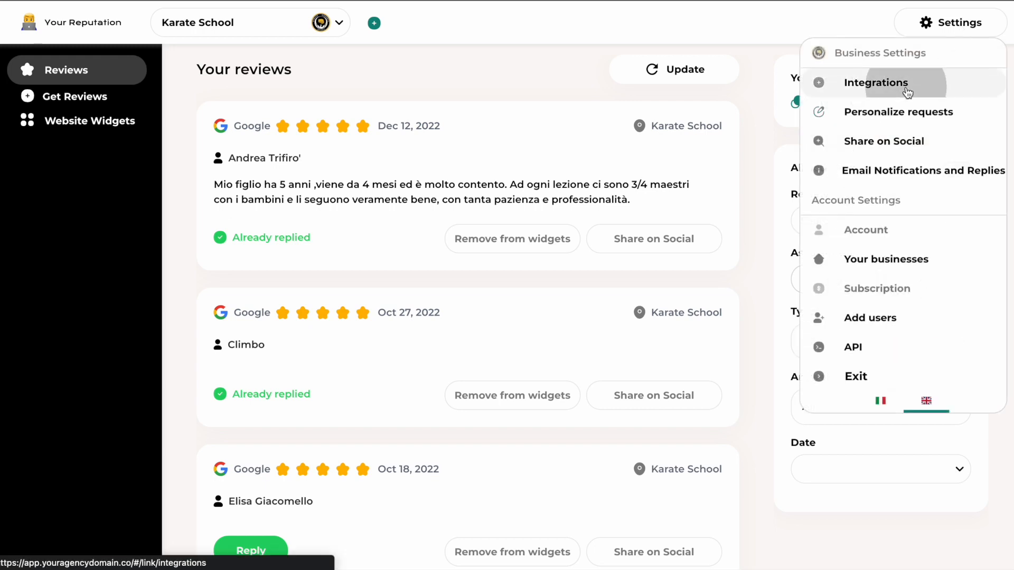
pyautogui.click(876, 83)
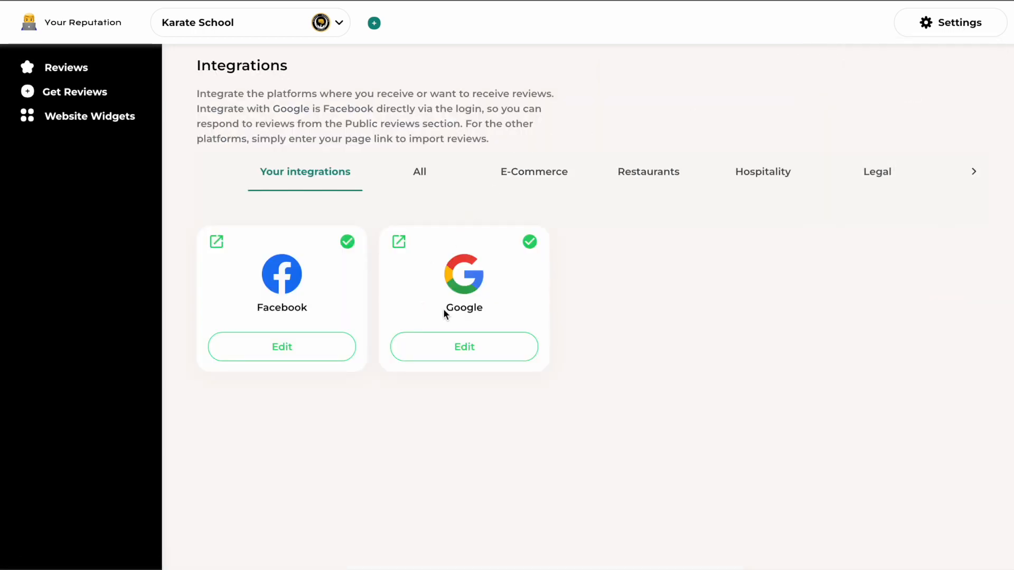
pyautogui.moveTo(489, 279)
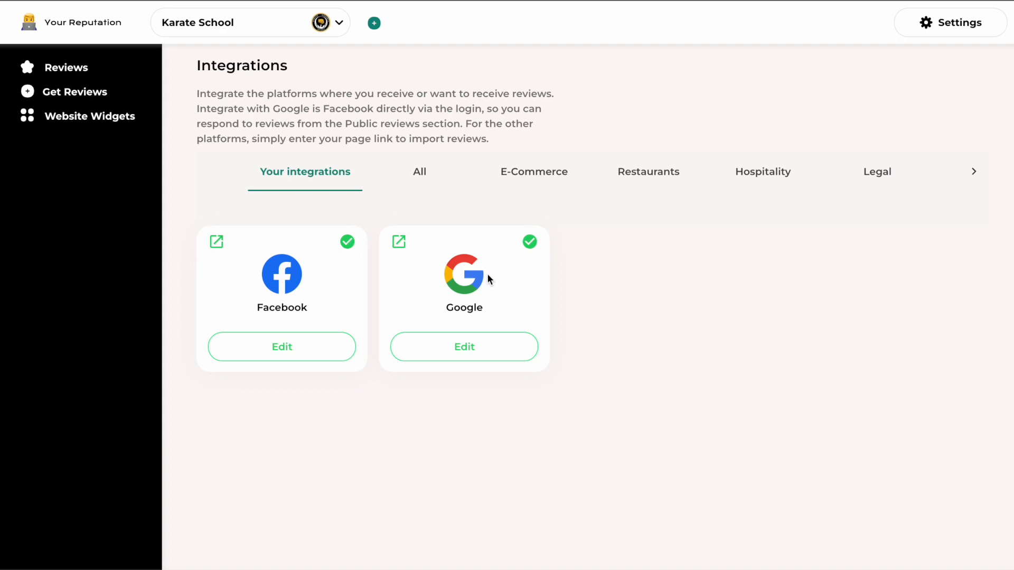
# Step: Browse all review platforms, then return to the connected Facebook and Google integrations
pyautogui.click(419, 171)
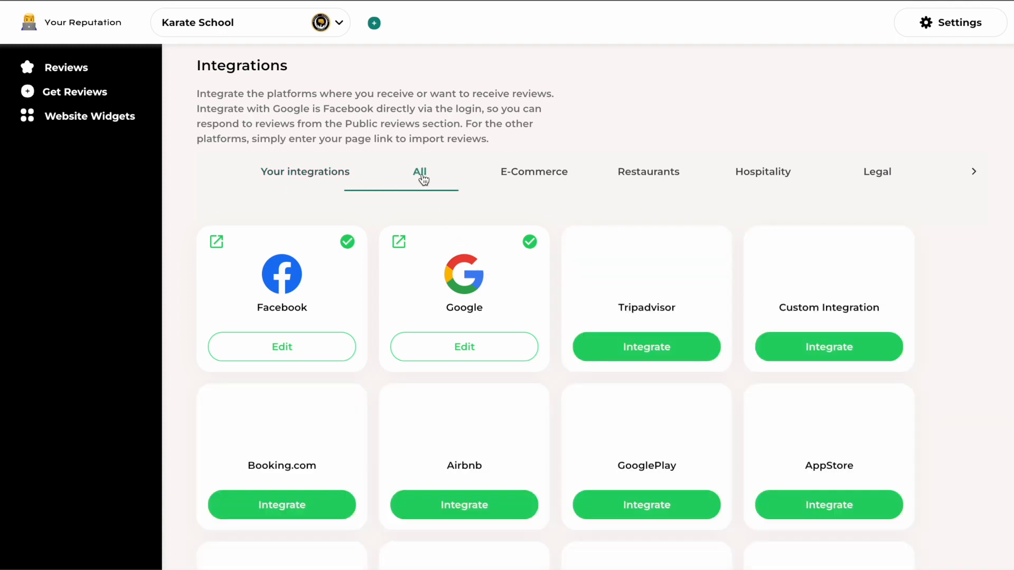
pyautogui.scroll(-3)
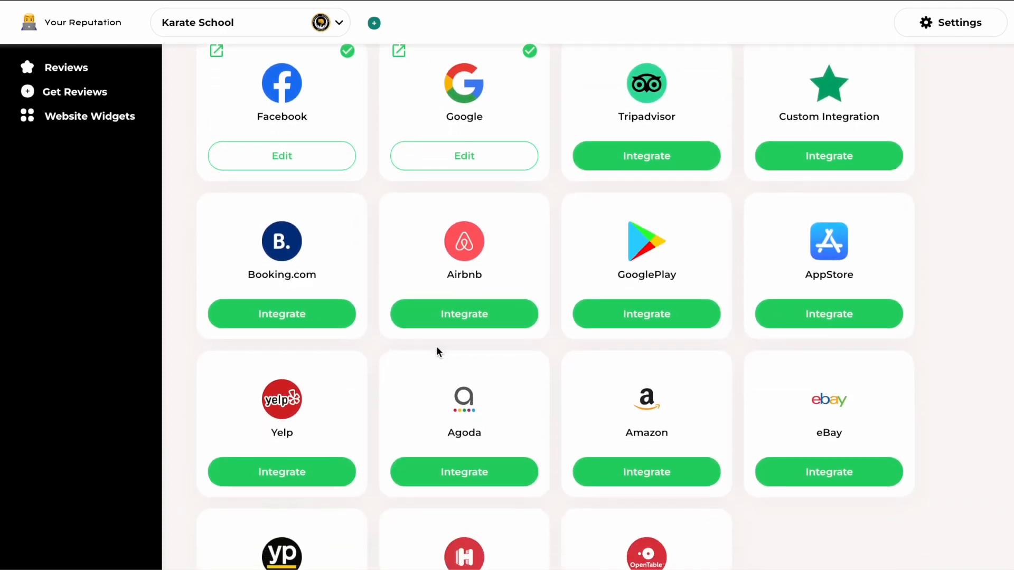
pyautogui.click(304, 172)
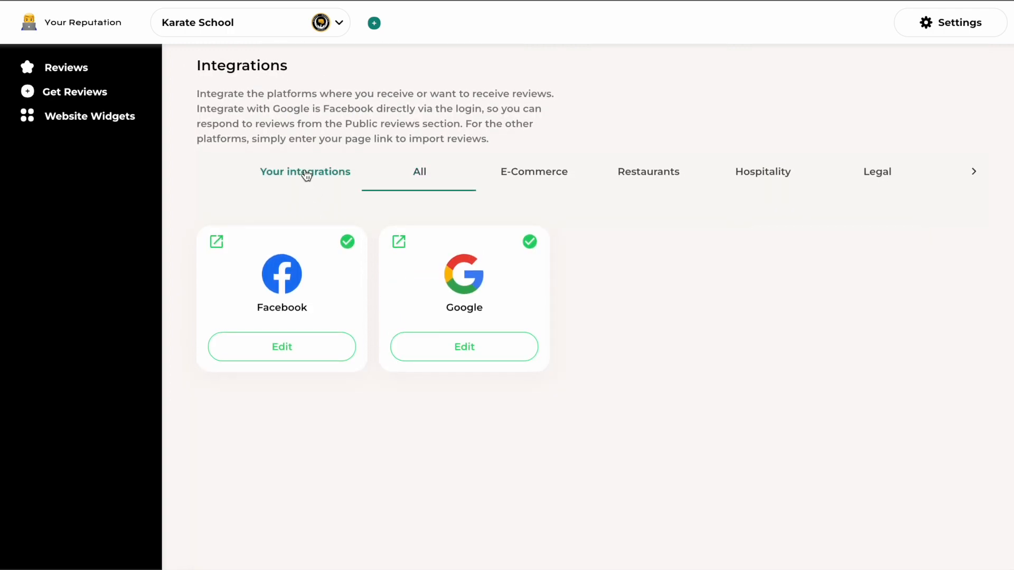
pyautogui.click(305, 171)
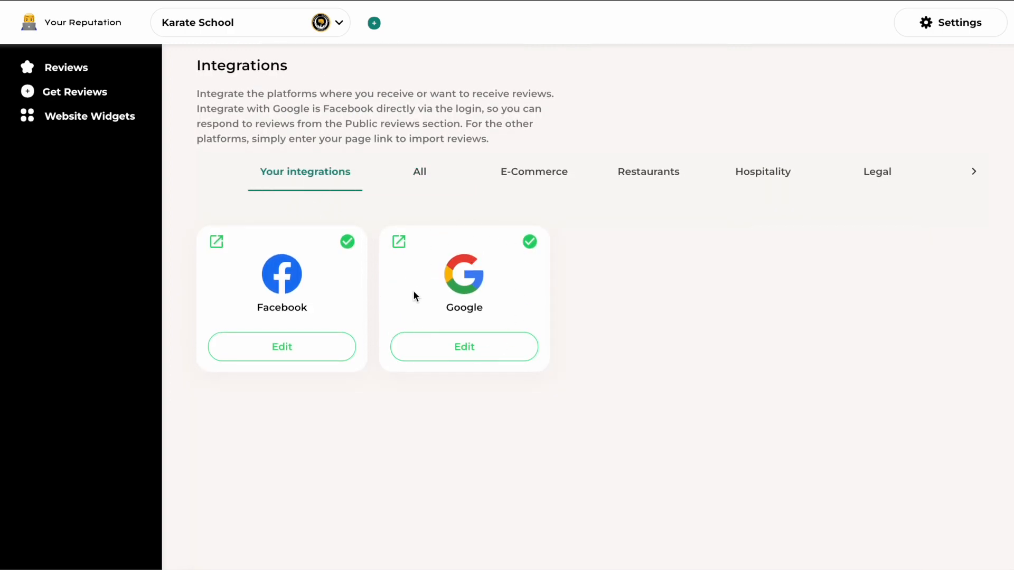
pyautogui.moveTo(67, 67)
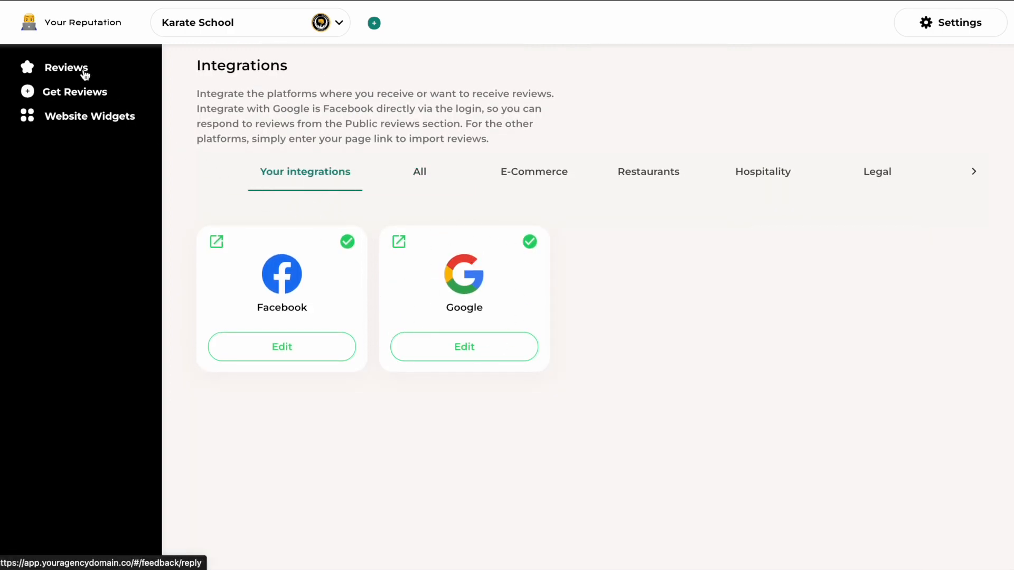
# Step: From Reviews, open the reply dialog for the Oct 18, 2022 review and close it unsent
pyautogui.click(66, 69)
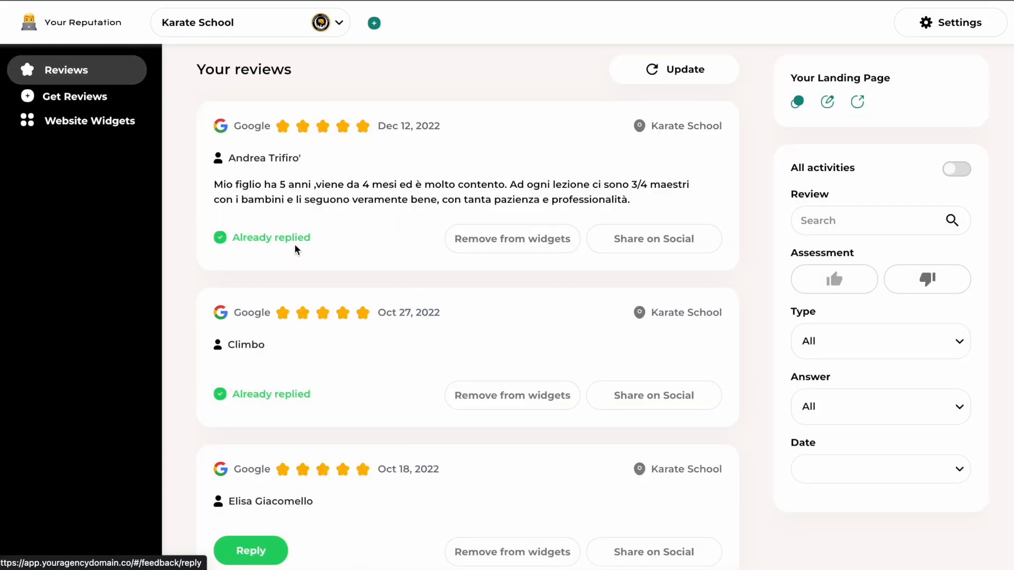
pyautogui.scroll(-3)
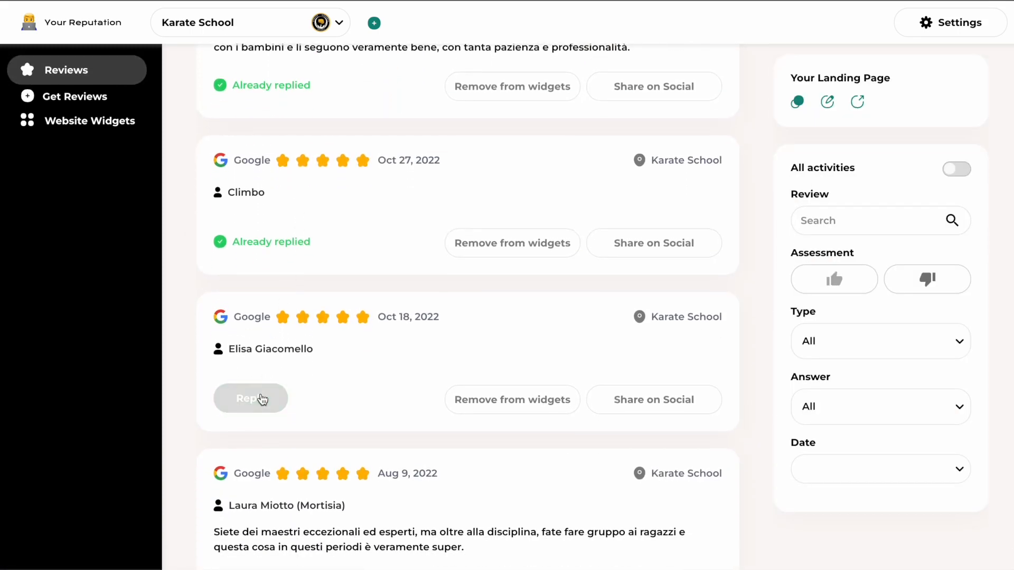
pyautogui.click(250, 398)
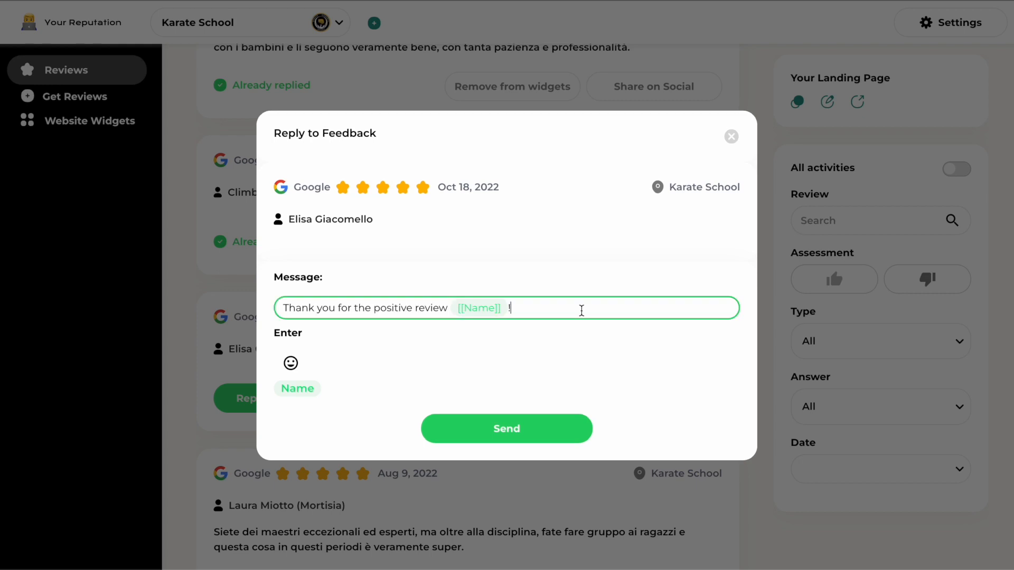
pyautogui.click(732, 136)
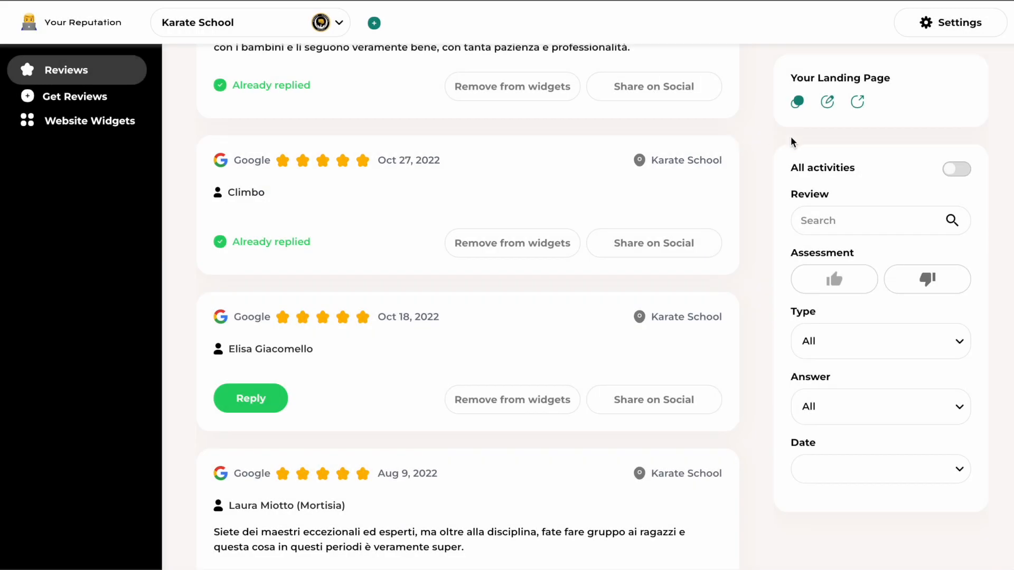
pyautogui.moveTo(766, 113)
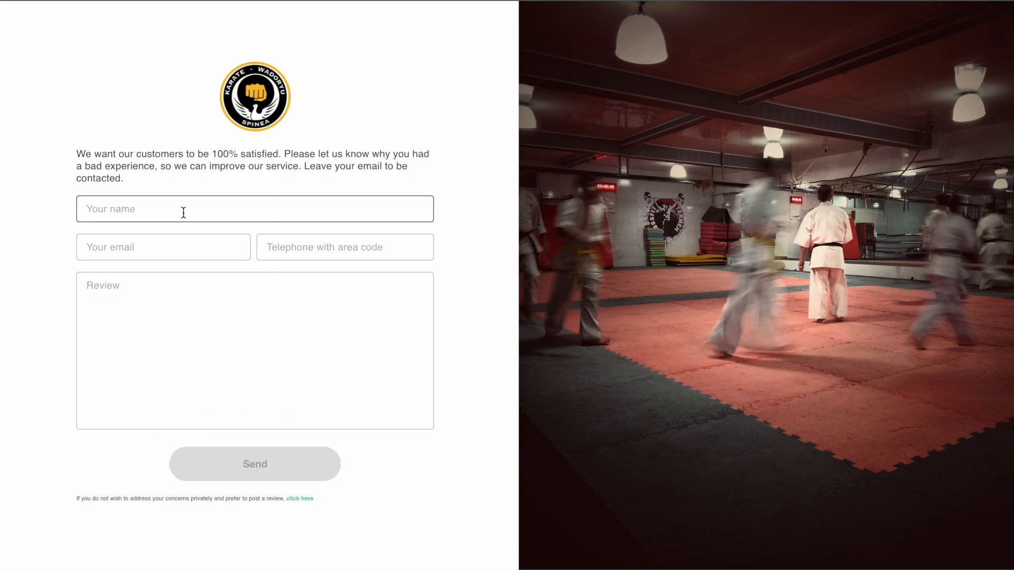
# Step: Step through the landing page's name, email and telephone feedback fields to reach the review options
pyautogui.click(164, 247)
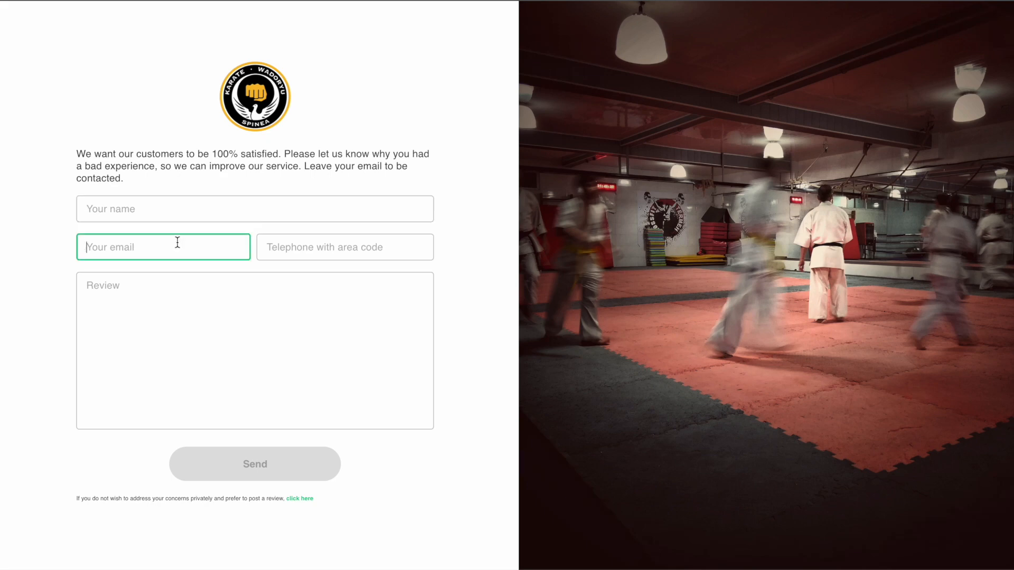
pyautogui.click(345, 247)
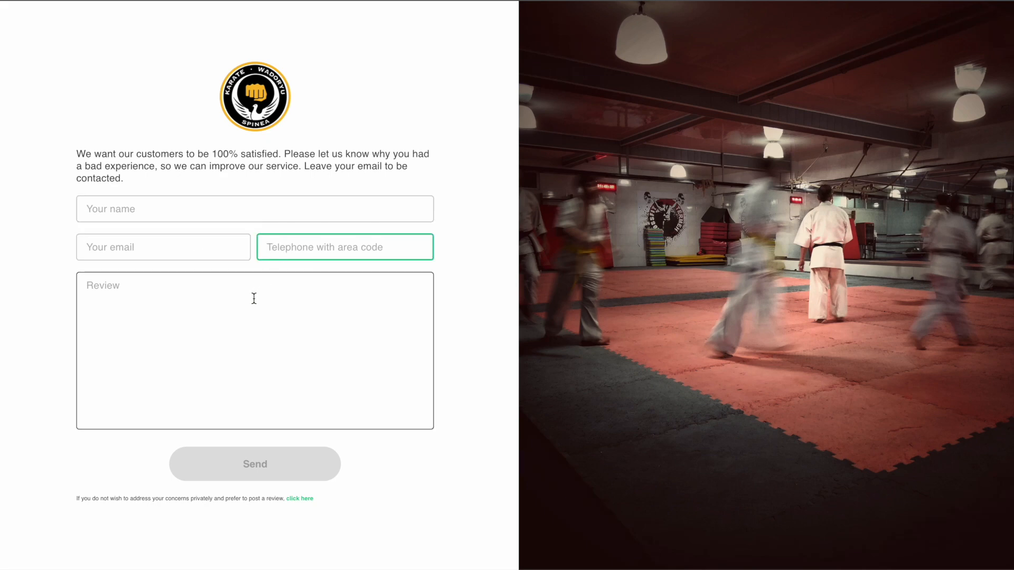
pyautogui.click(254, 349)
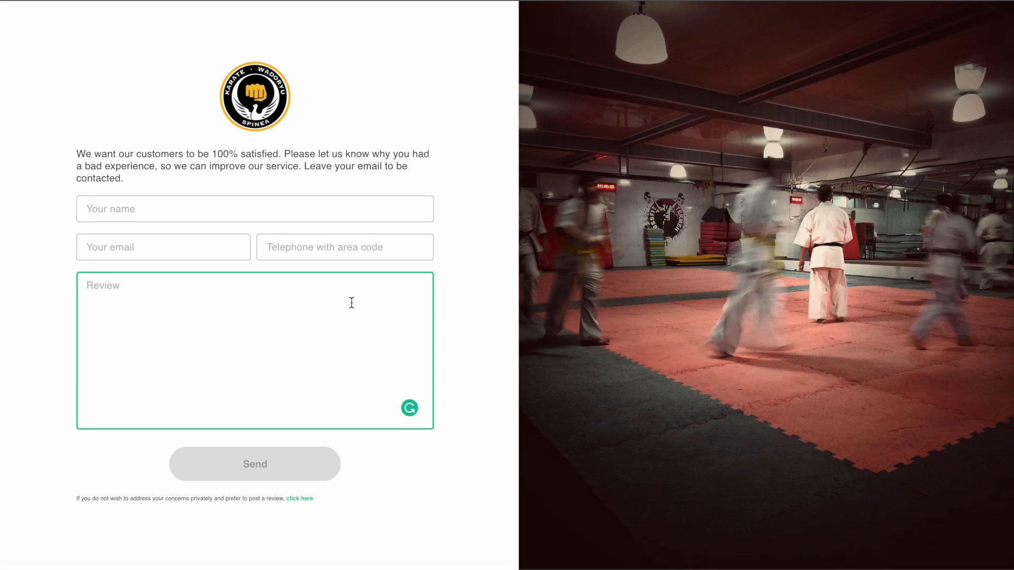
pyautogui.moveTo(341, 296)
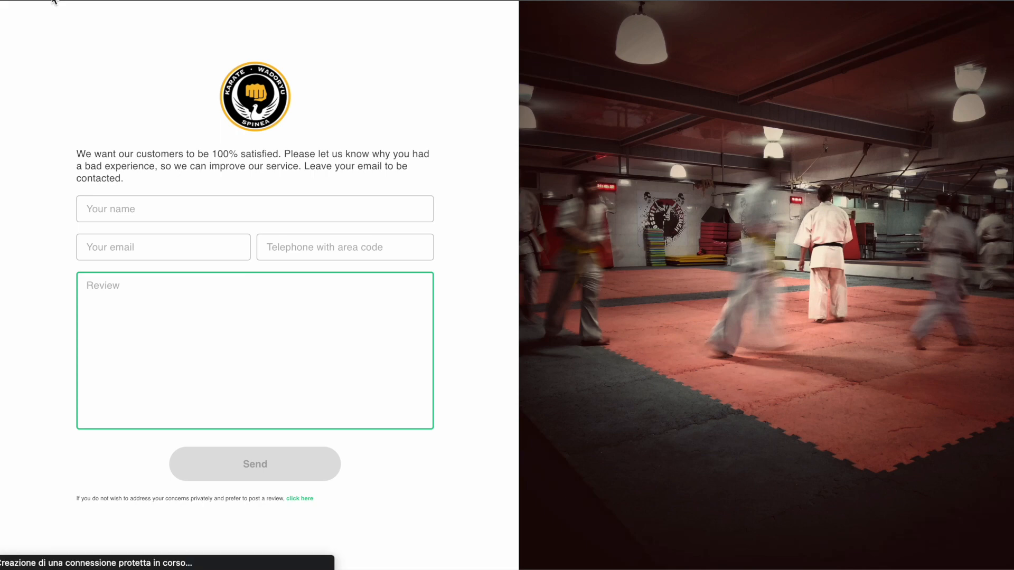
pyautogui.click(300, 498)
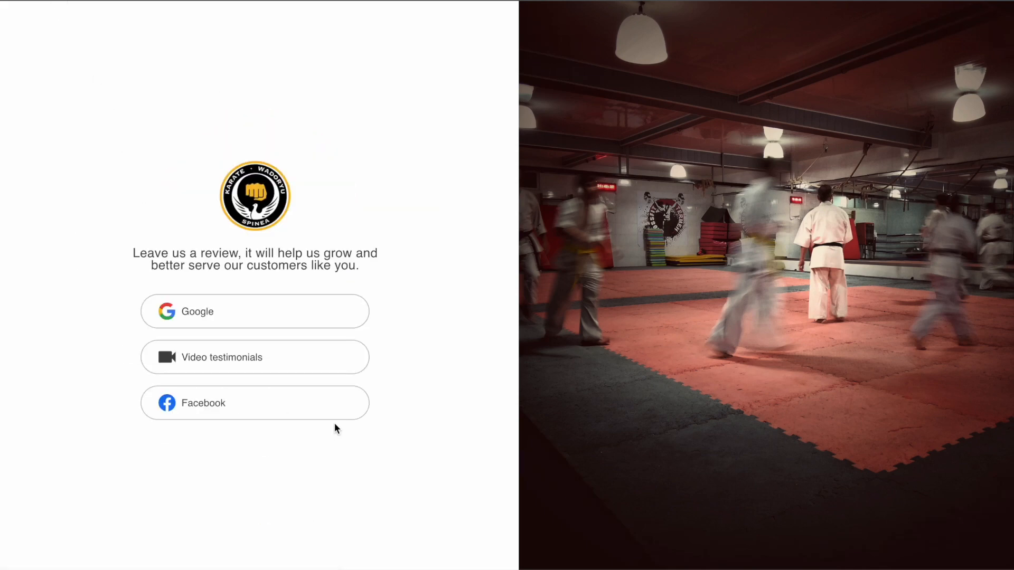
pyautogui.moveTo(318, 318)
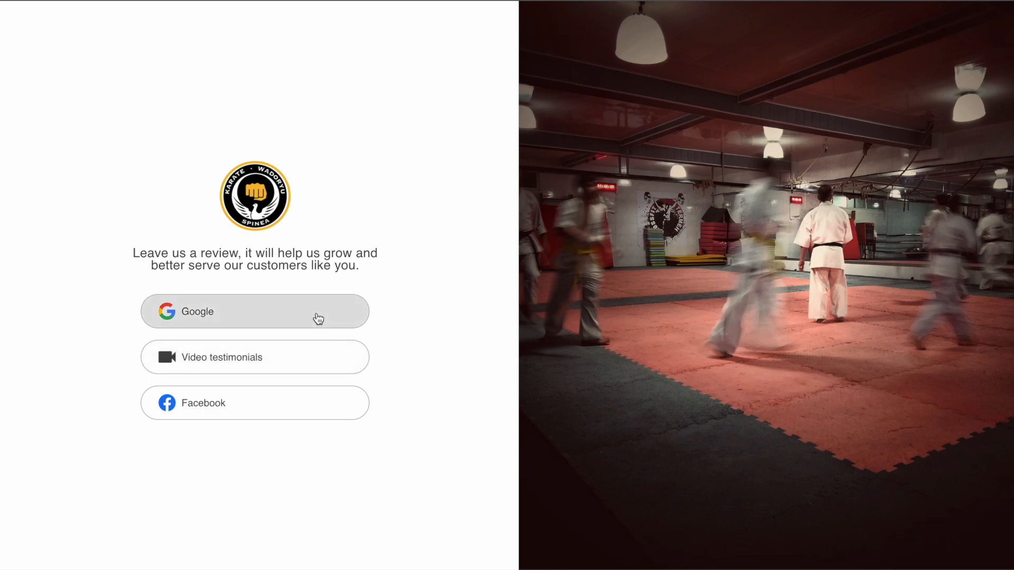
# Step: Open Google's review form for Dojo Karate Wadoryu Spinea and rate it five stars
pyautogui.click(254, 311)
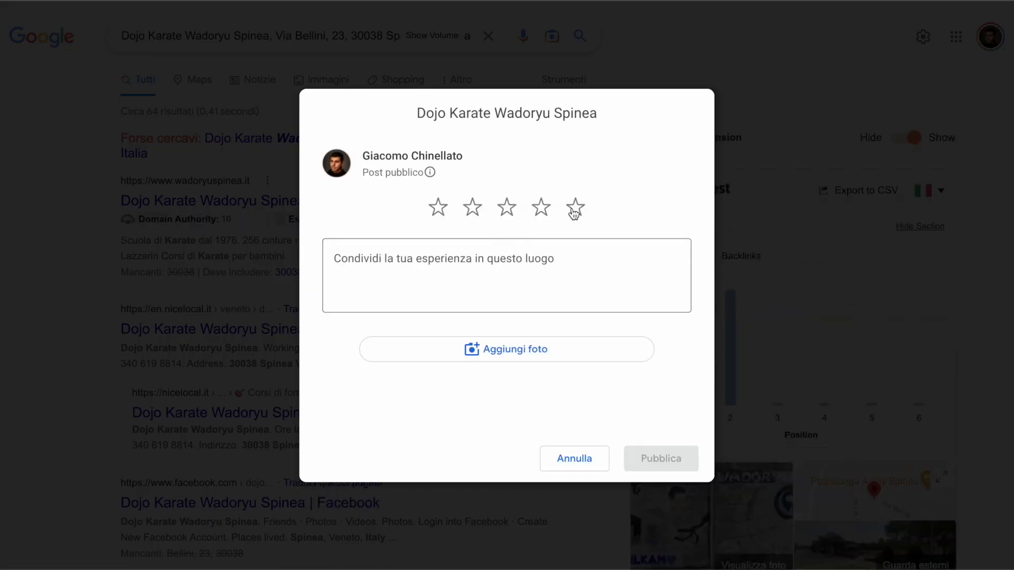
pyautogui.click(575, 207)
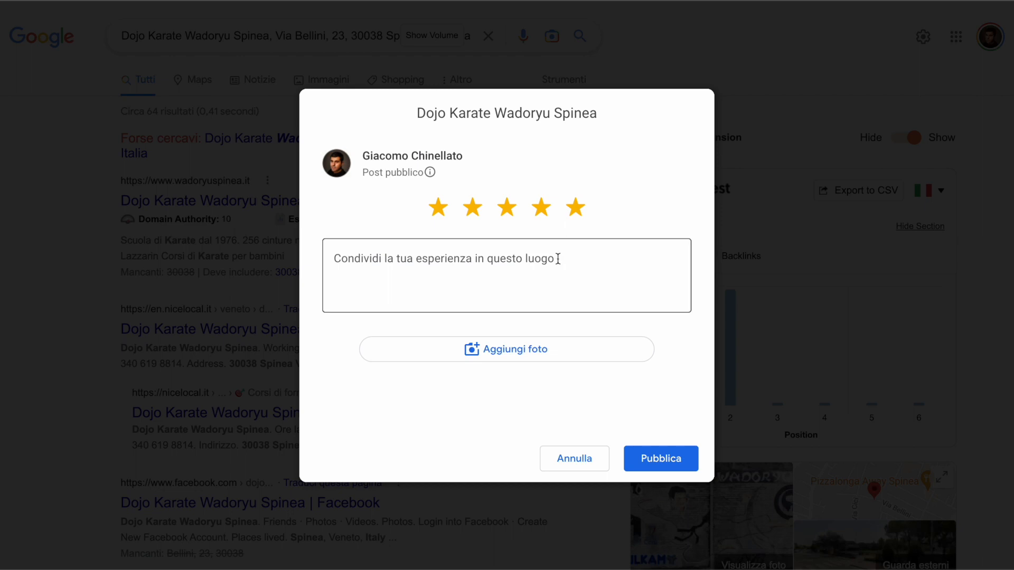
pyautogui.click(506, 275)
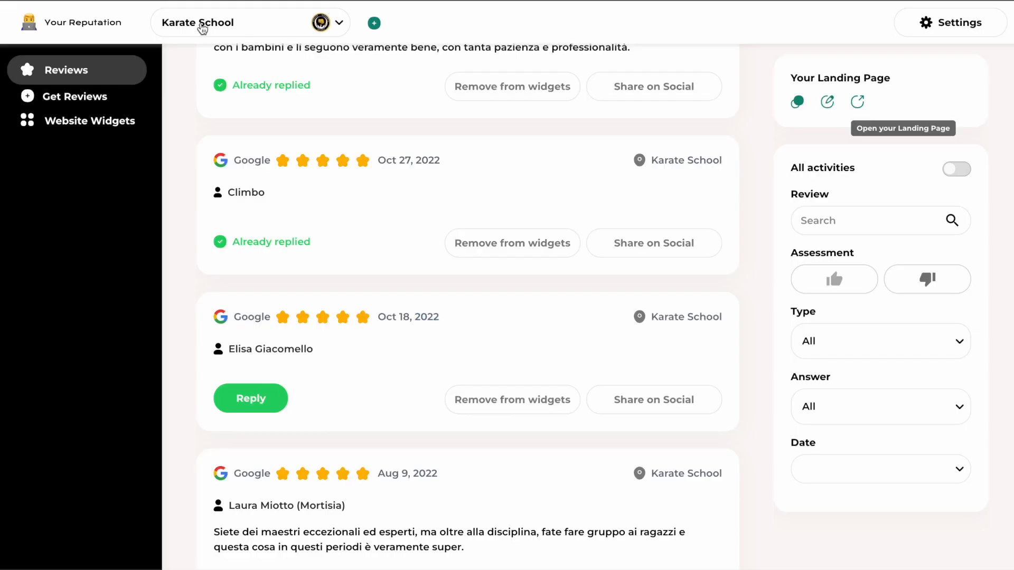
# Step: In Get Reviews, view the SMS, QR Code and WhatsApp request options, ending on Email
pyautogui.click(75, 95)
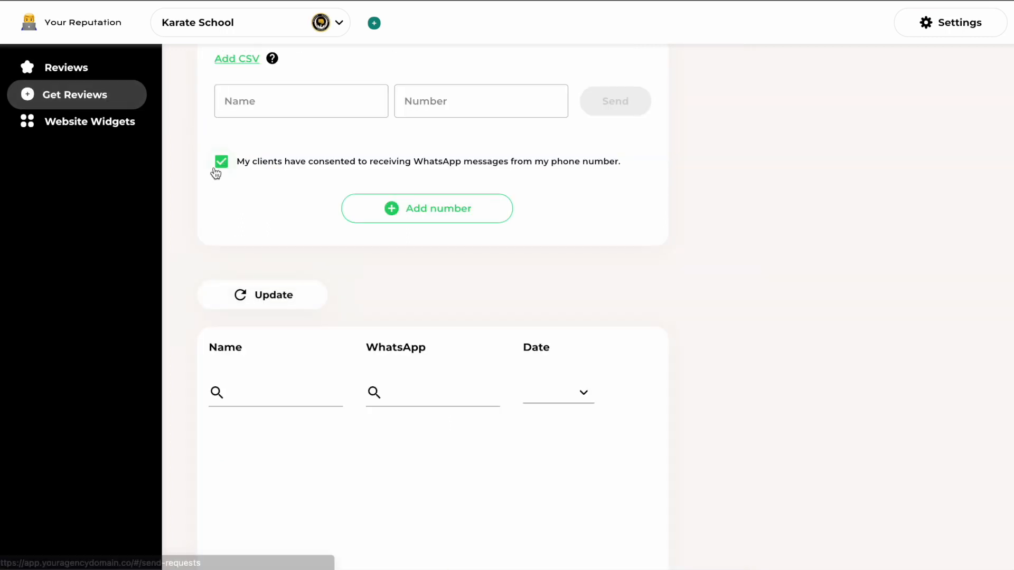
pyautogui.scroll(3)
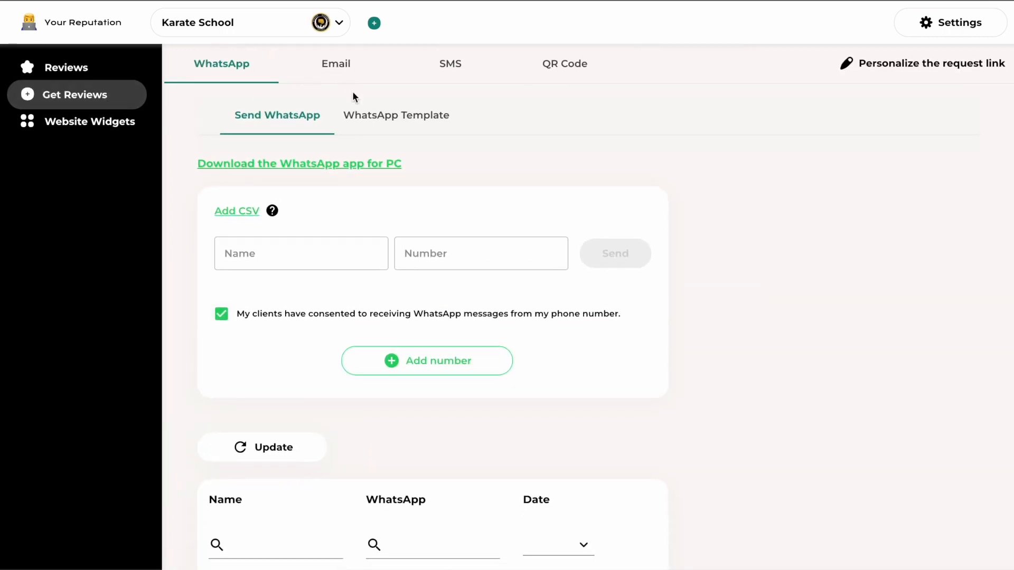
pyautogui.click(450, 63)
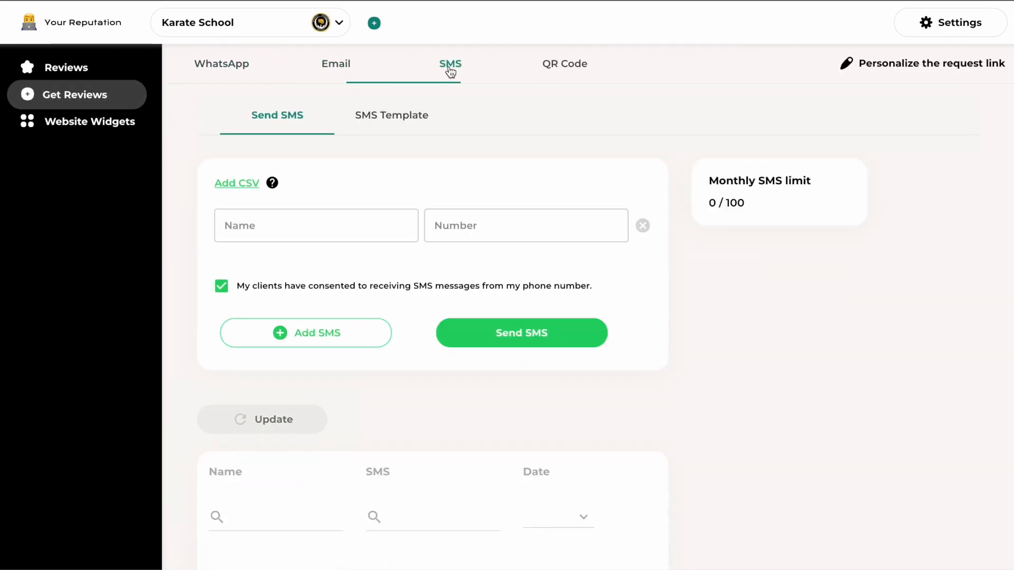
pyautogui.click(564, 63)
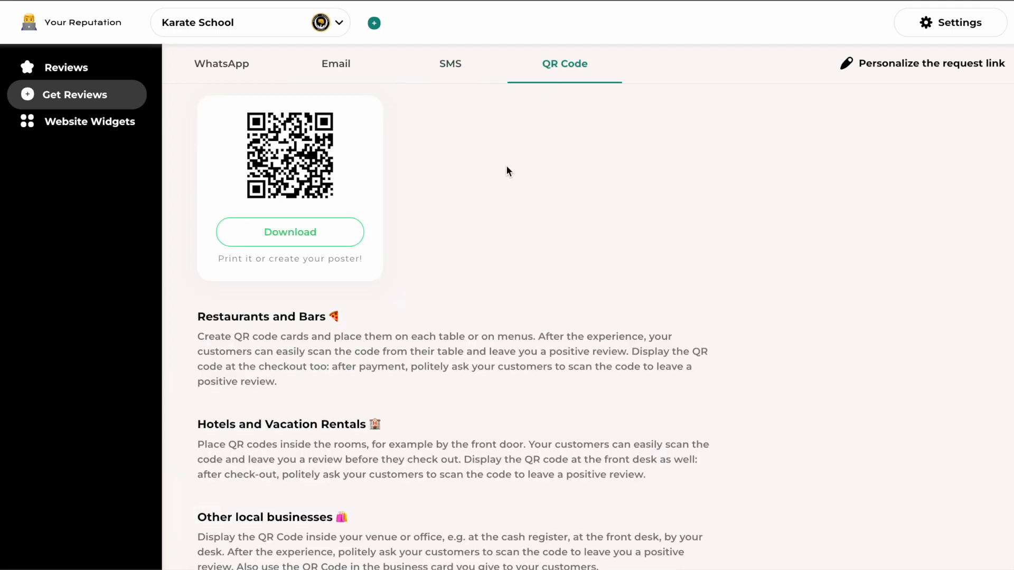
pyautogui.moveTo(353, 127)
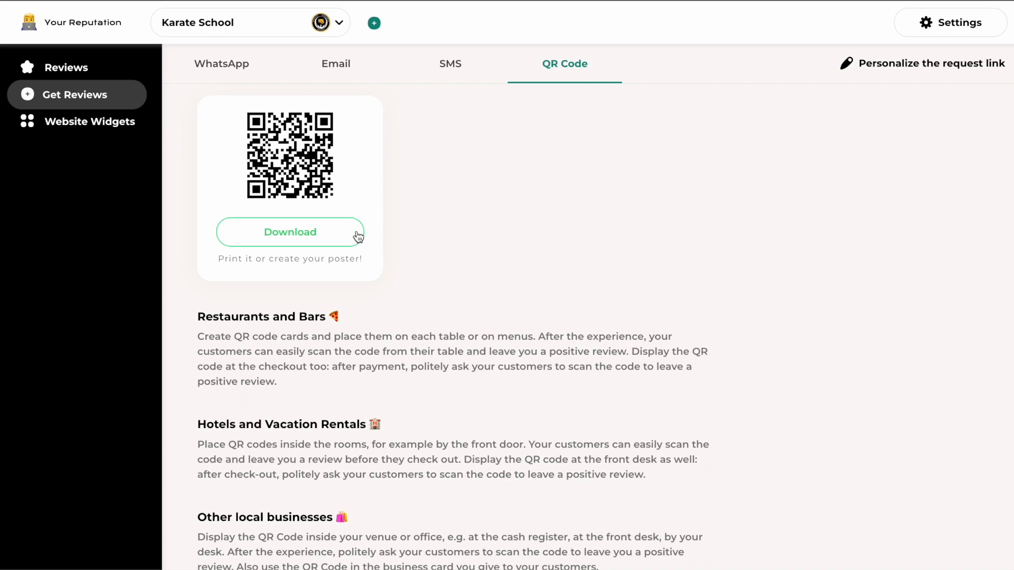
pyautogui.moveTo(406, 216)
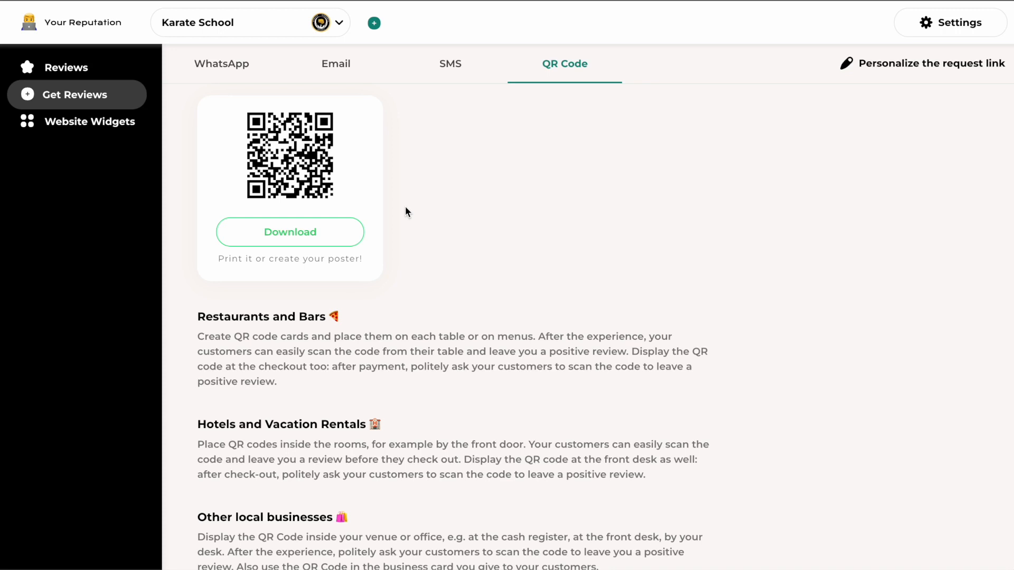
pyautogui.click(450, 63)
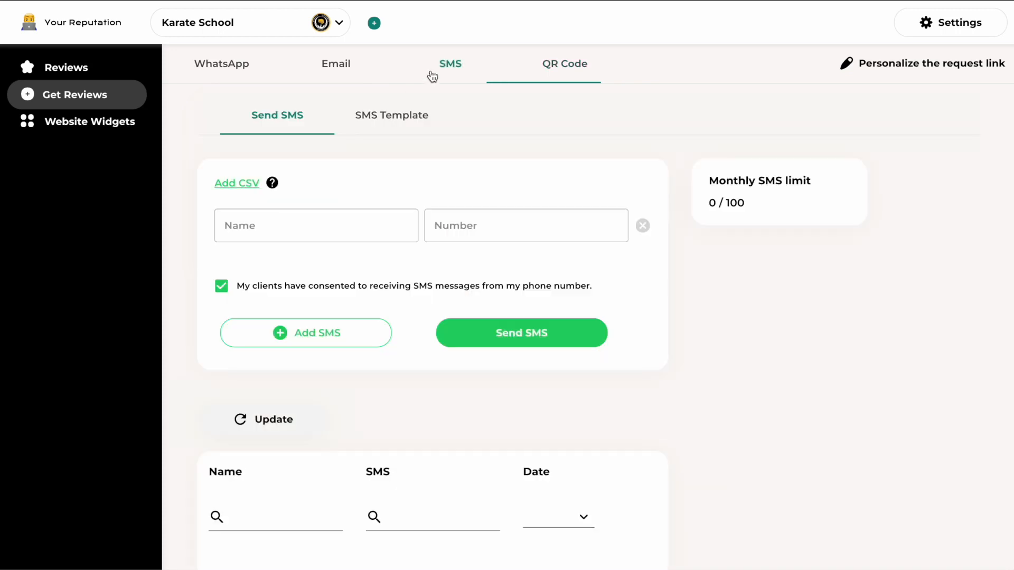
pyautogui.click(222, 63)
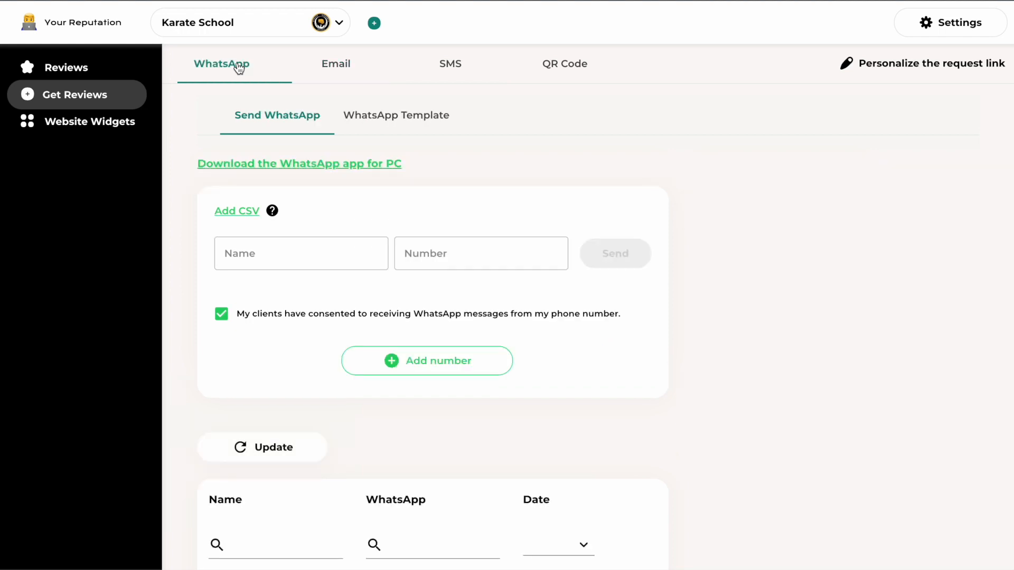
pyautogui.click(336, 63)
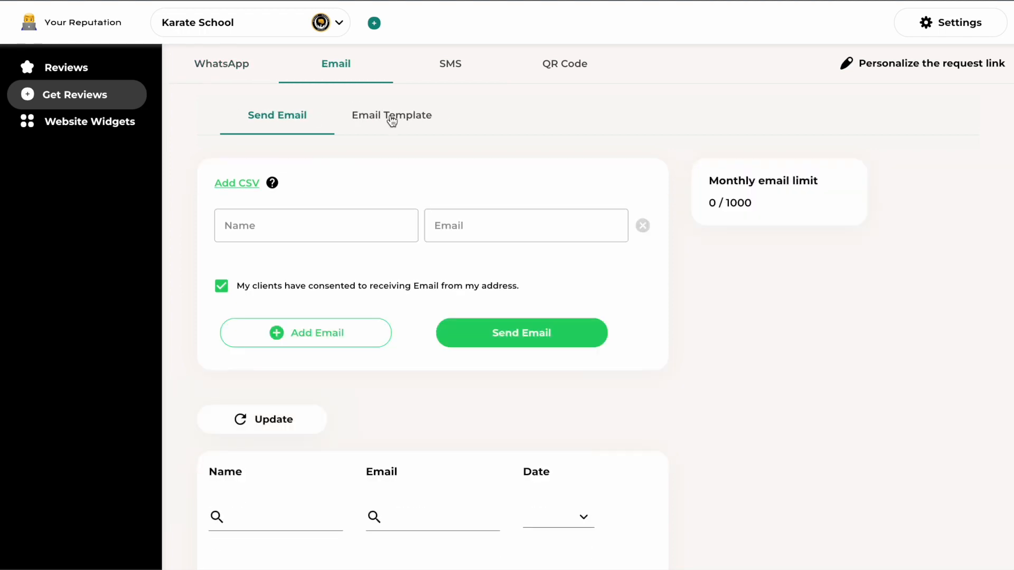
# Step: Show the Email Template sub-tab and click into its message box
pyautogui.click(392, 115)
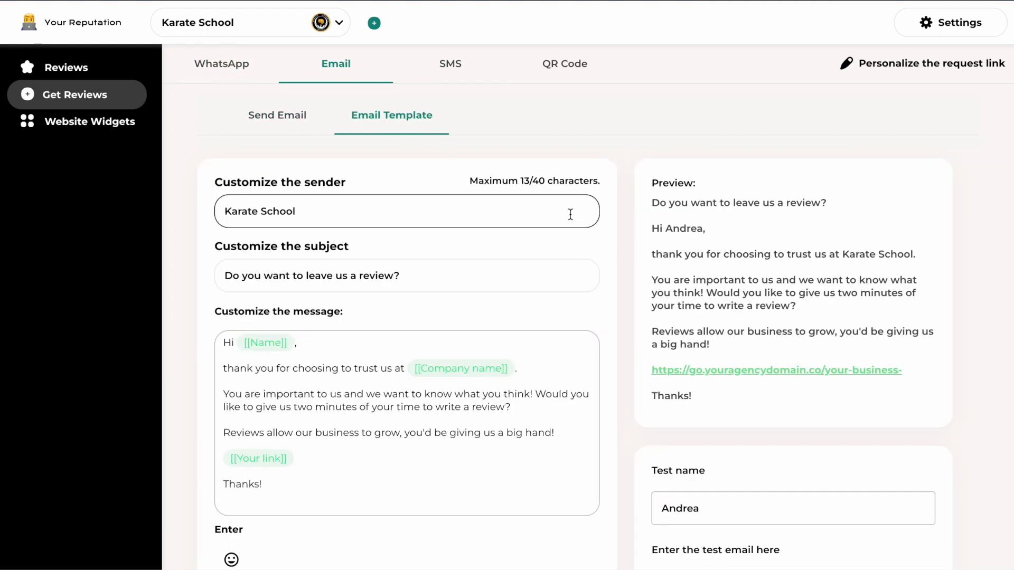
pyautogui.click(407, 274)
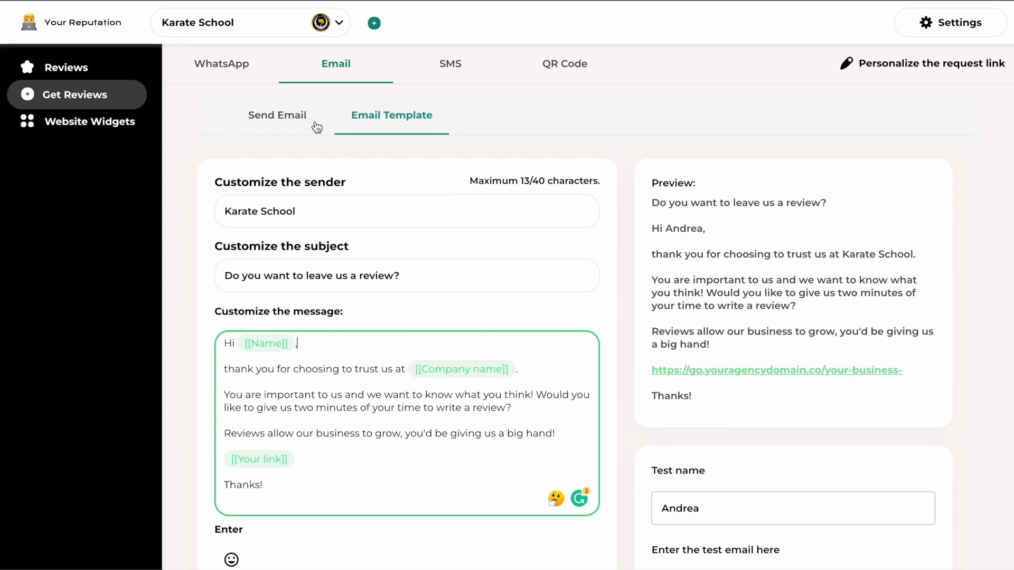
# Step: Go back to the Send Email form, then switch to the WhatsApp request tab
pyautogui.click(276, 115)
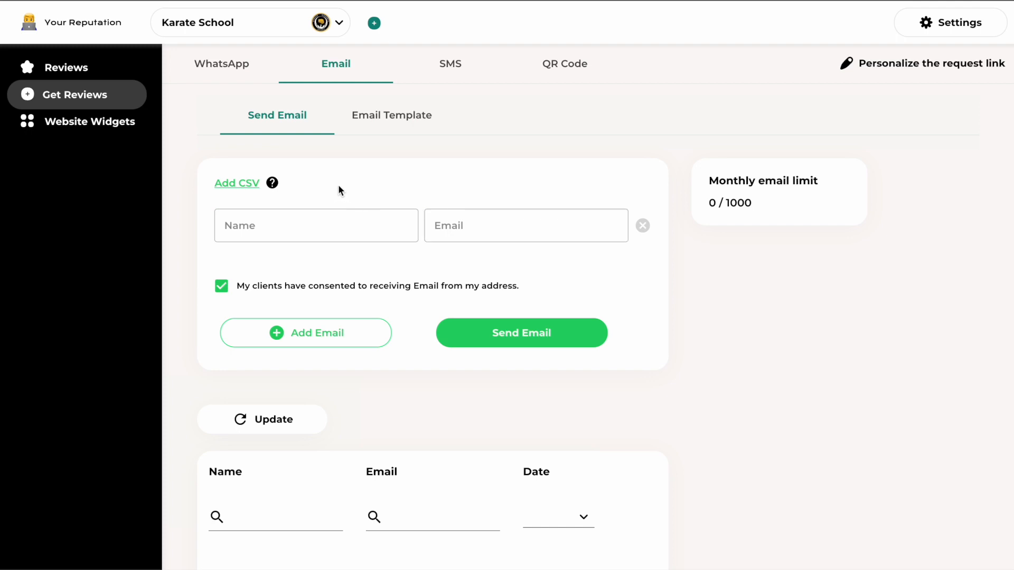
pyautogui.moveTo(249, 167)
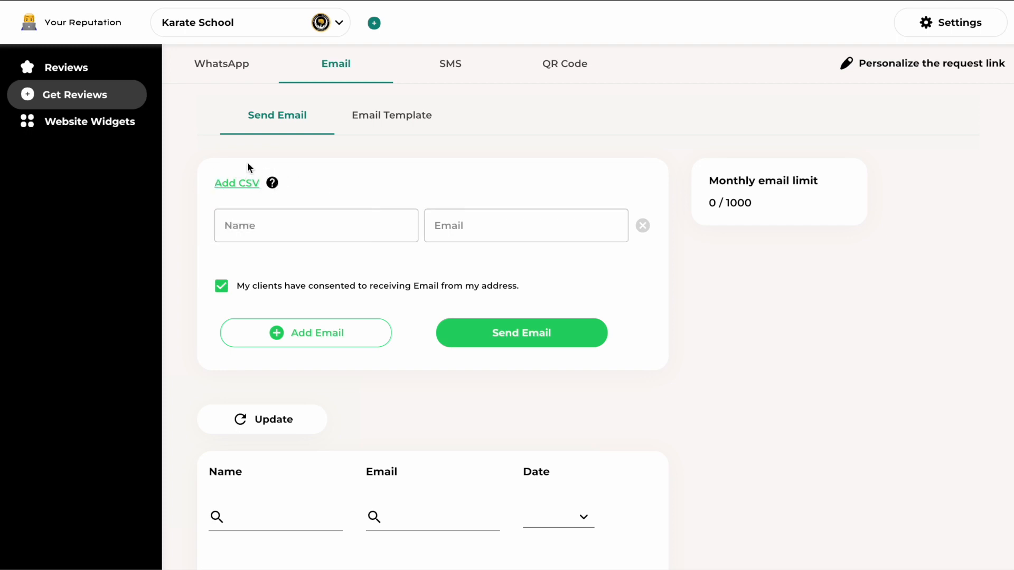
pyautogui.moveTo(202, 241)
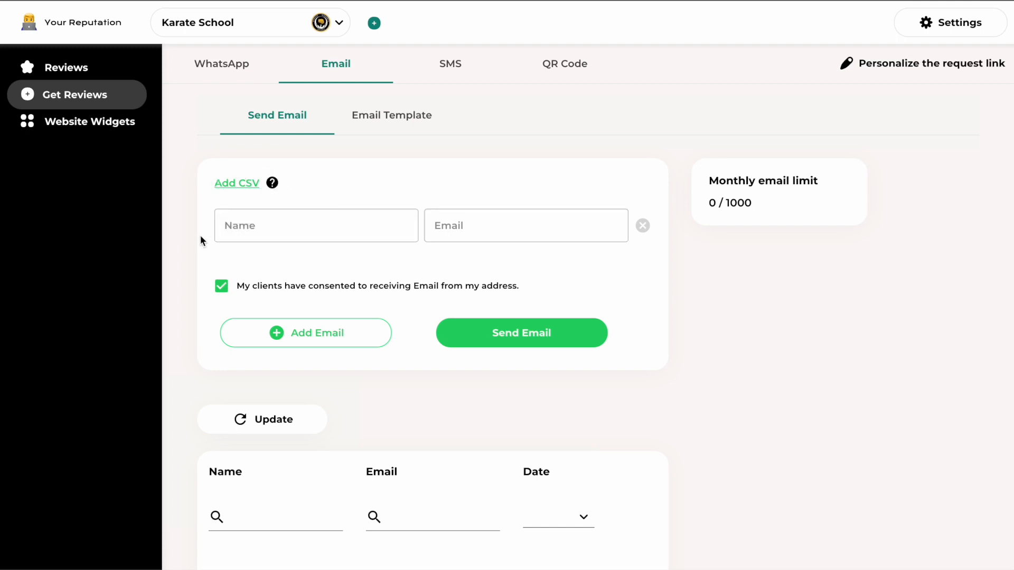
pyautogui.moveTo(439, 72)
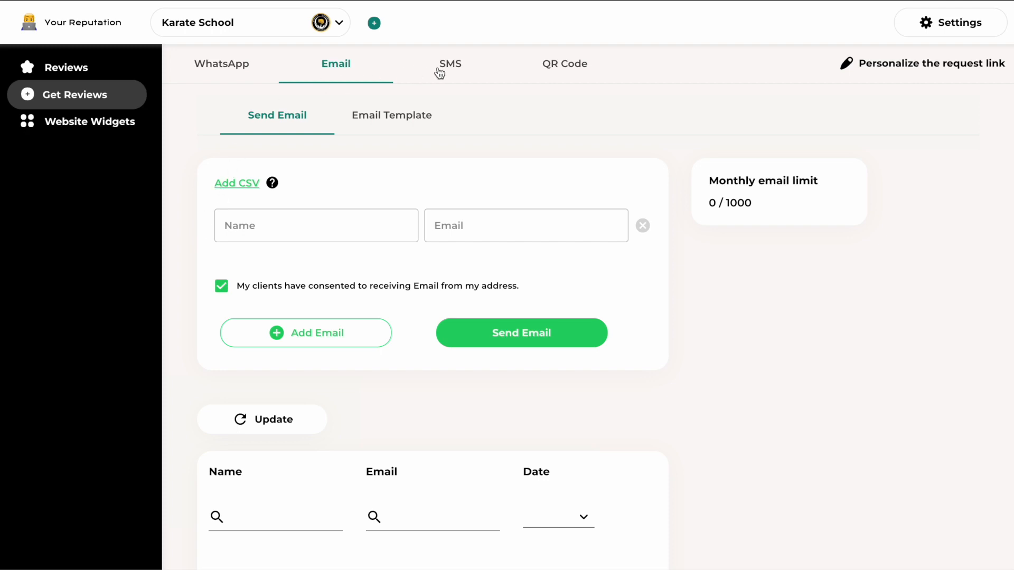
pyautogui.click(221, 63)
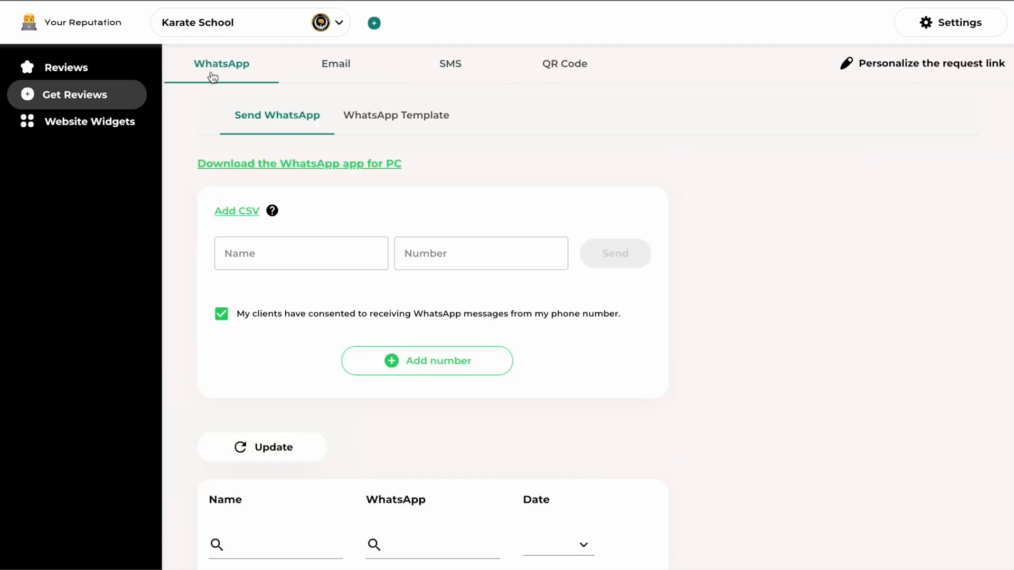
# Step: In Website Widgets, page the carousel through its reviews to the Facebook ones
pyautogui.click(89, 118)
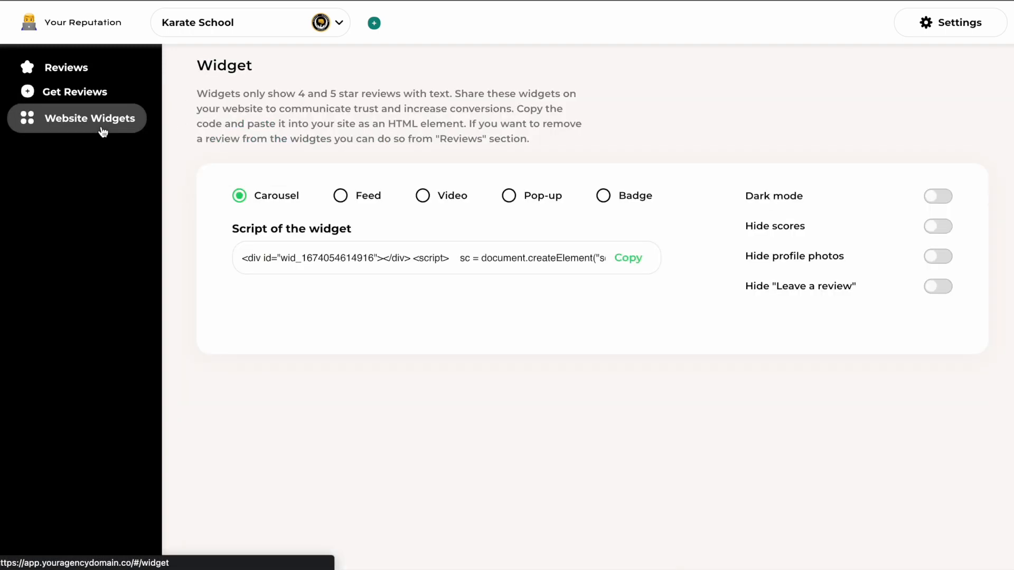
pyautogui.scroll(-3)
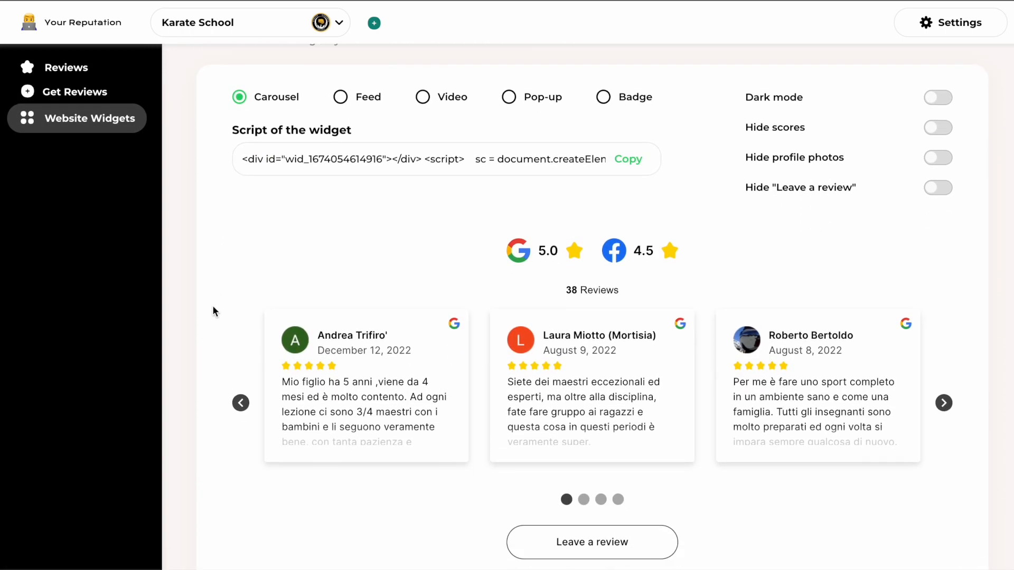
pyautogui.scroll(-3)
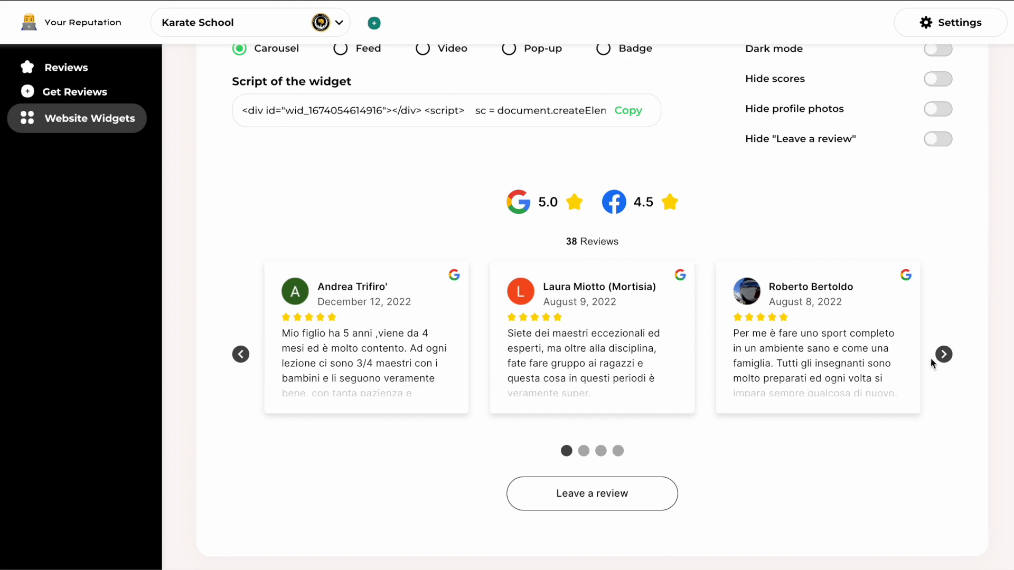
pyautogui.click(943, 354)
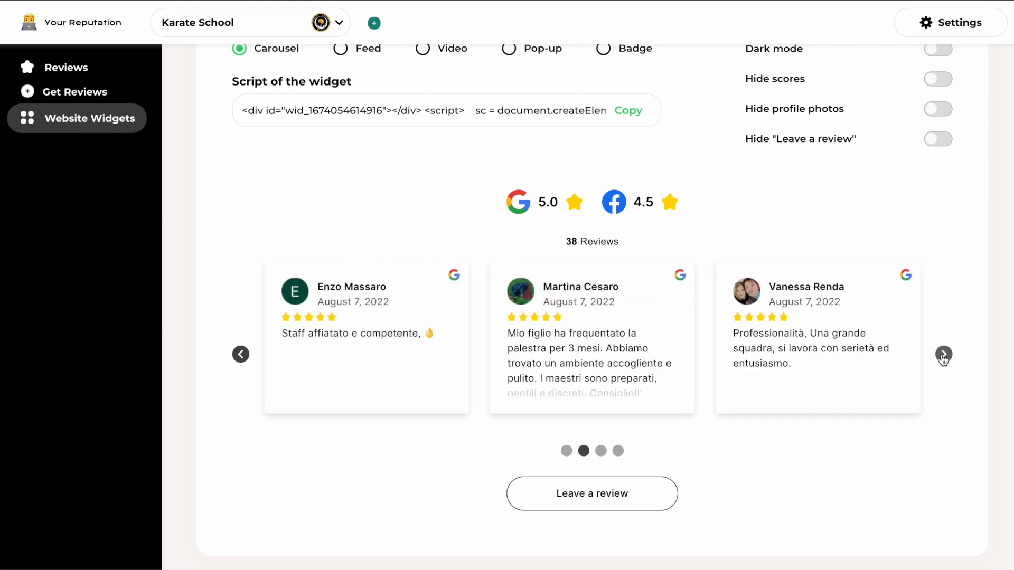
pyautogui.click(944, 354)
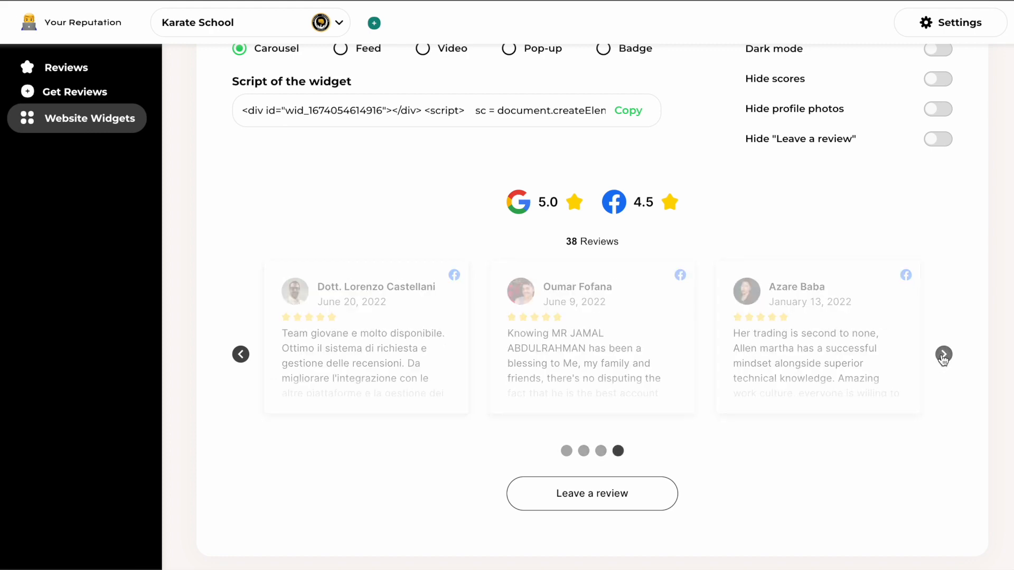
pyautogui.click(943, 354)
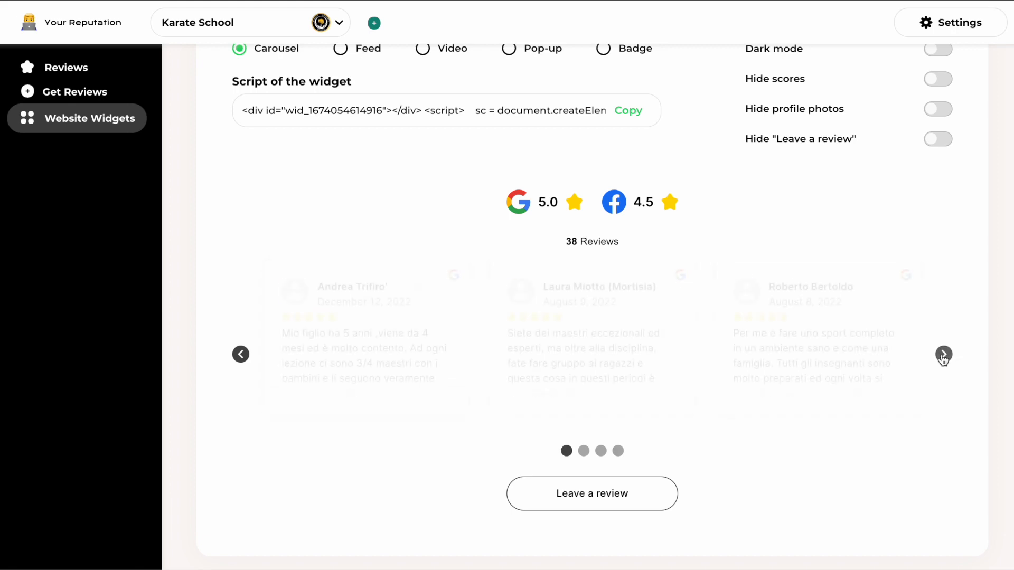
pyautogui.click(943, 355)
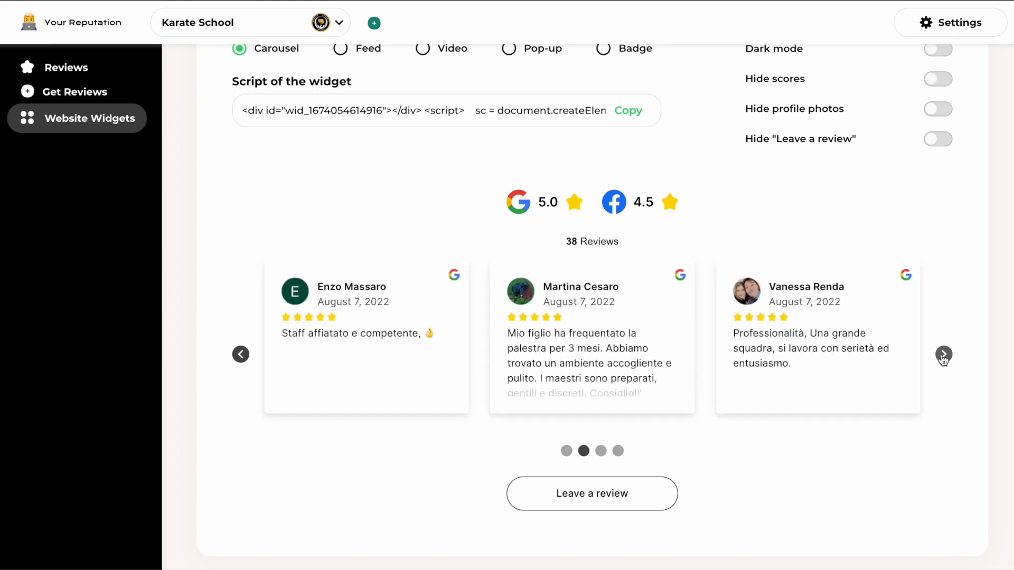
pyautogui.click(944, 354)
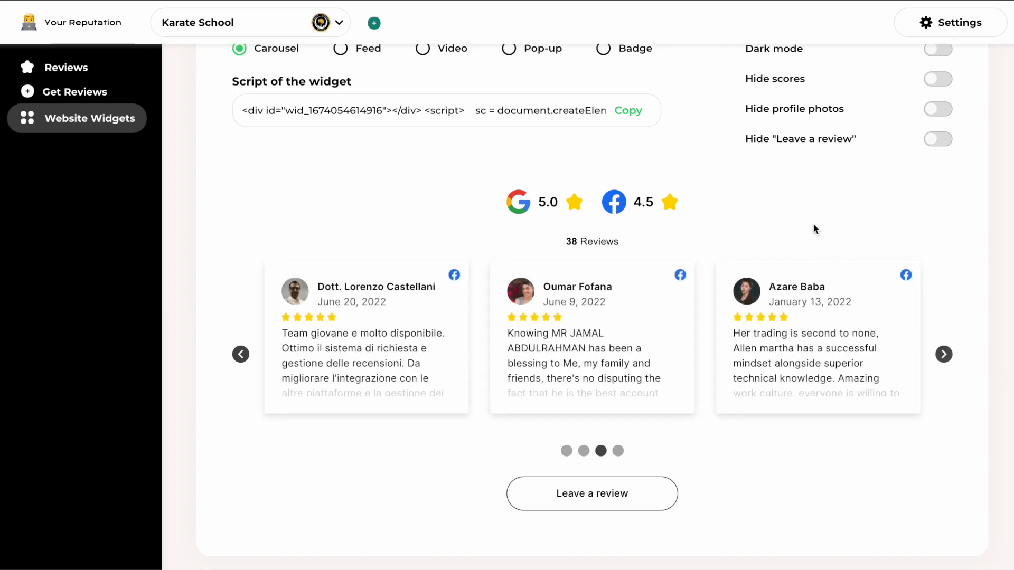
# Step: Copy the carousel embed script, then start sharing the December 12 review from Reviews
pyautogui.scroll(3)
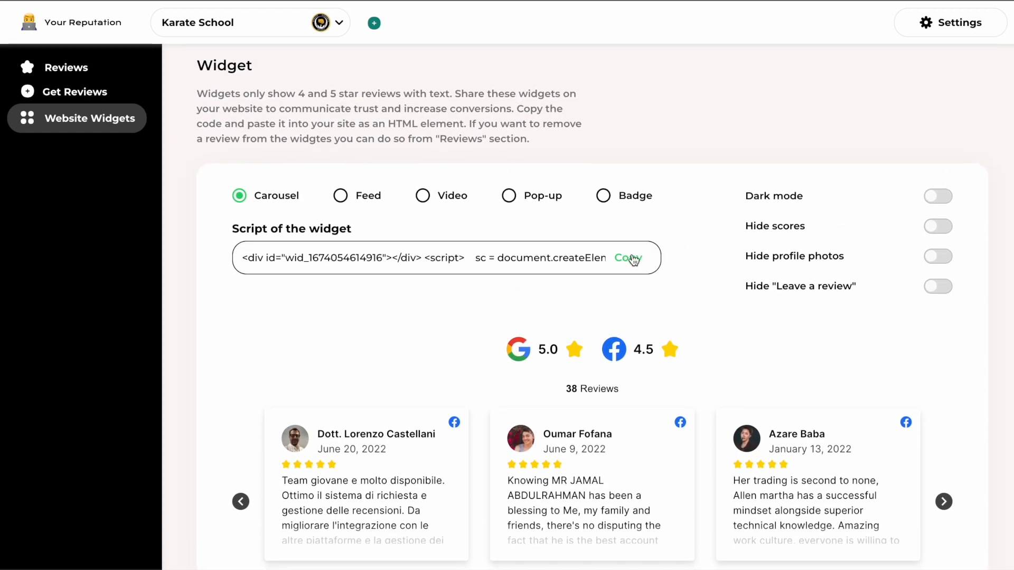
pyautogui.click(627, 258)
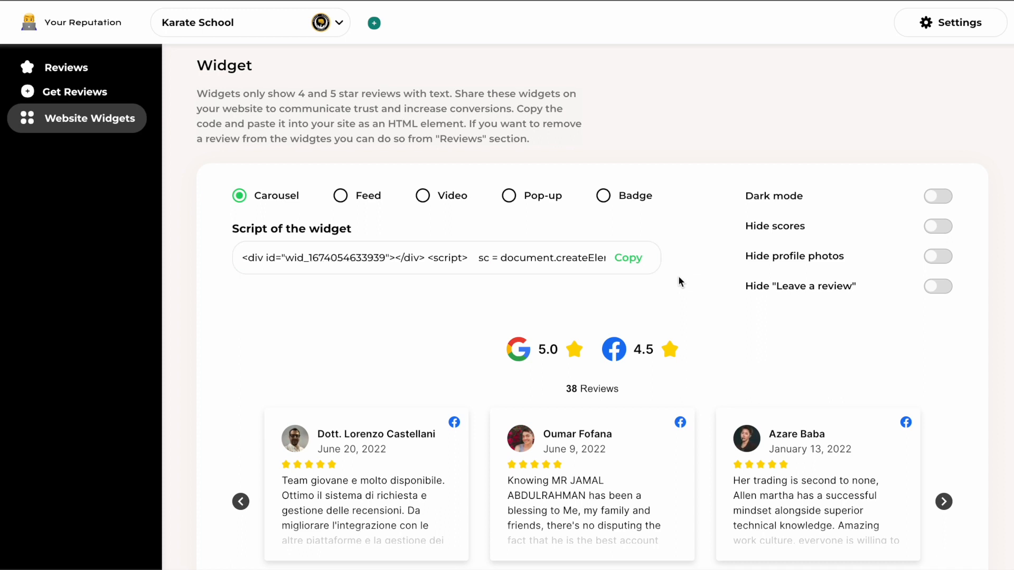
pyautogui.moveTo(71, 67)
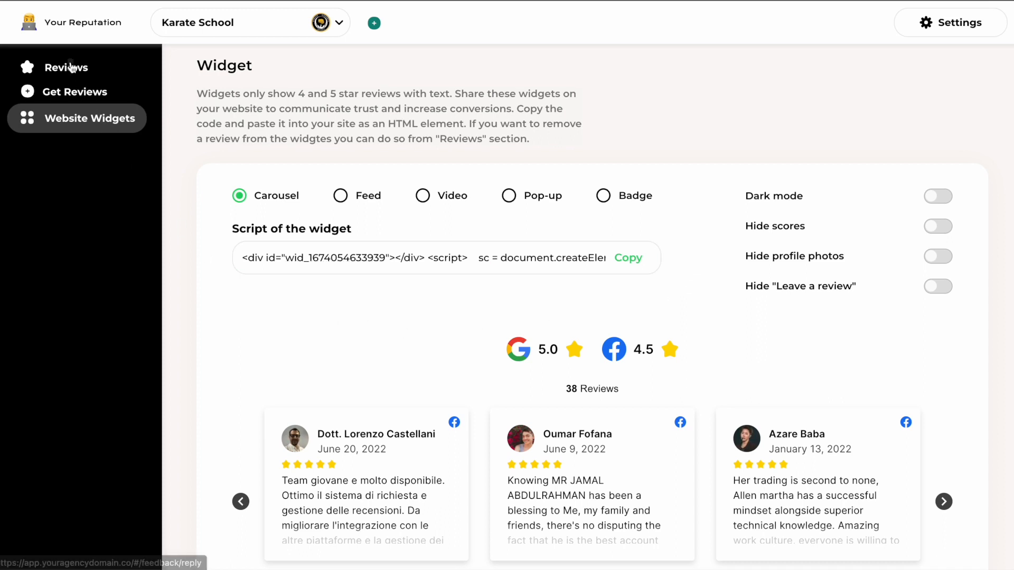
pyautogui.click(65, 67)
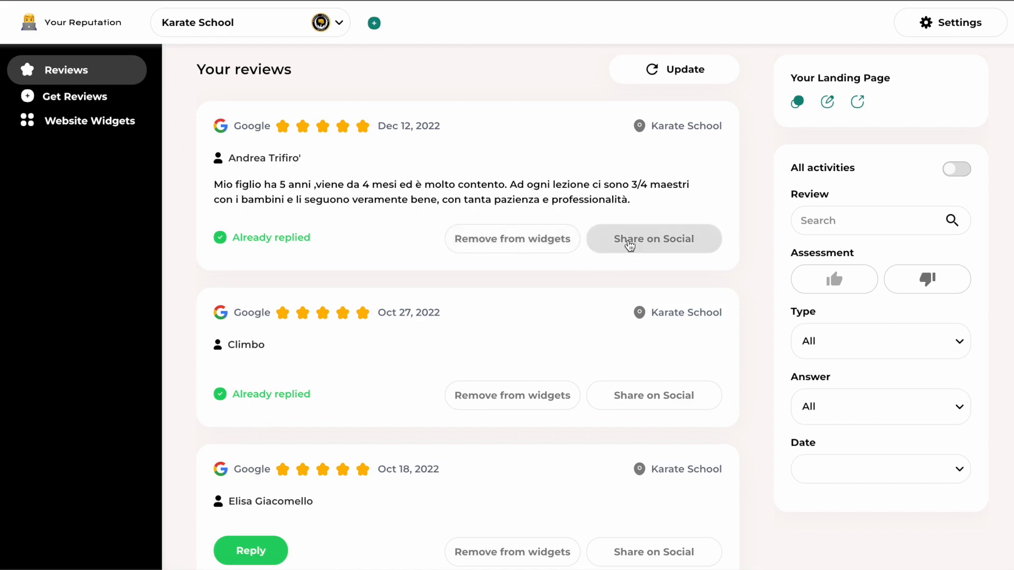
pyautogui.moveTo(659, 219)
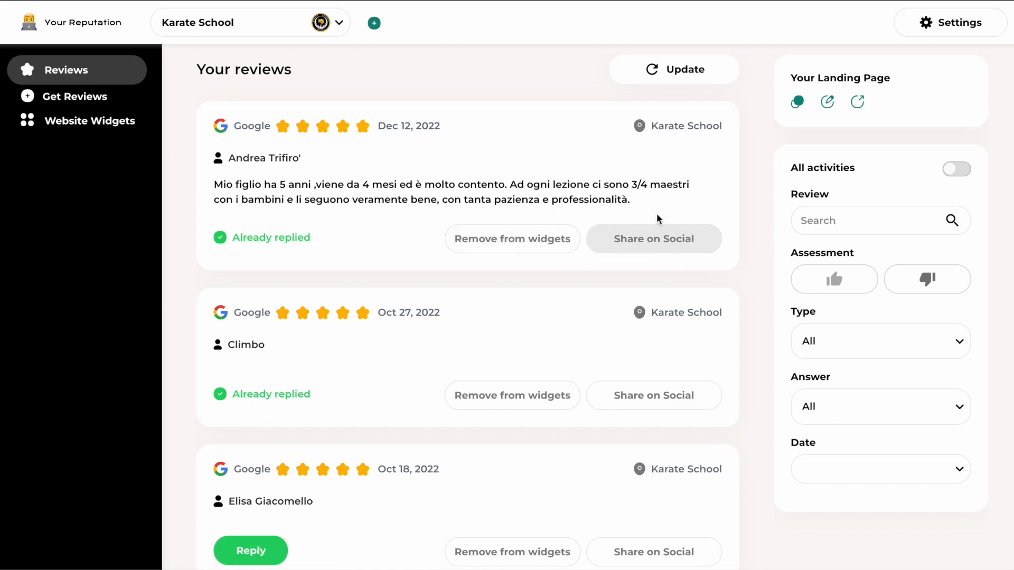
pyautogui.click(653, 238)
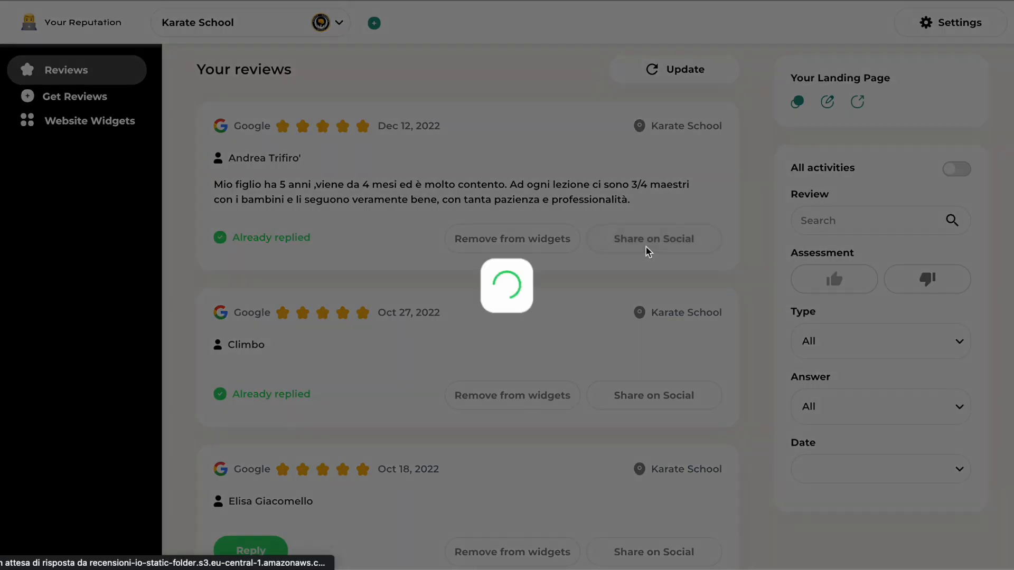
# Step: Preview the December 12 review share post, toggling Instagram on and back off
pyautogui.click(654, 239)
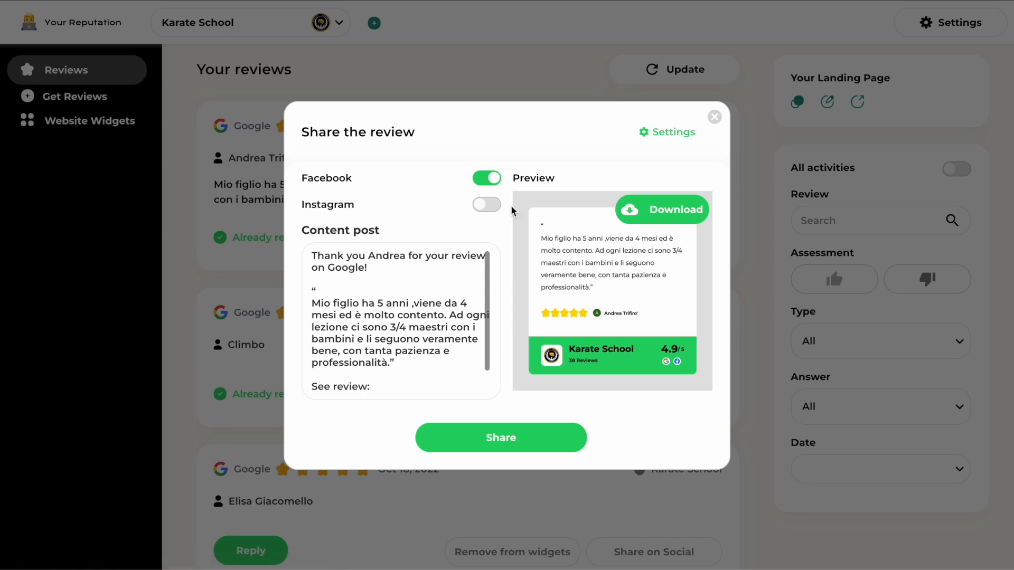
pyautogui.click(486, 204)
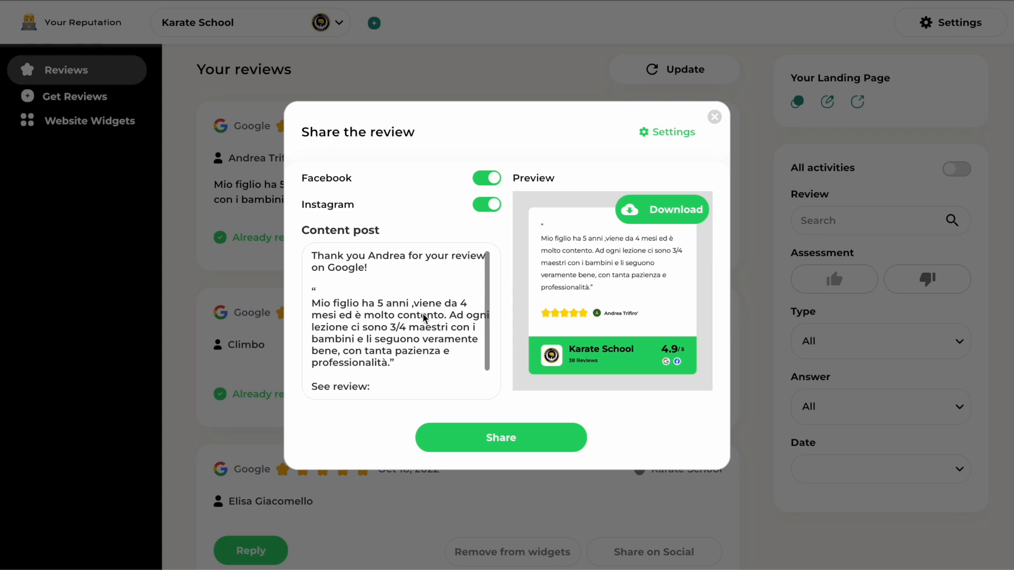
pyautogui.click(501, 438)
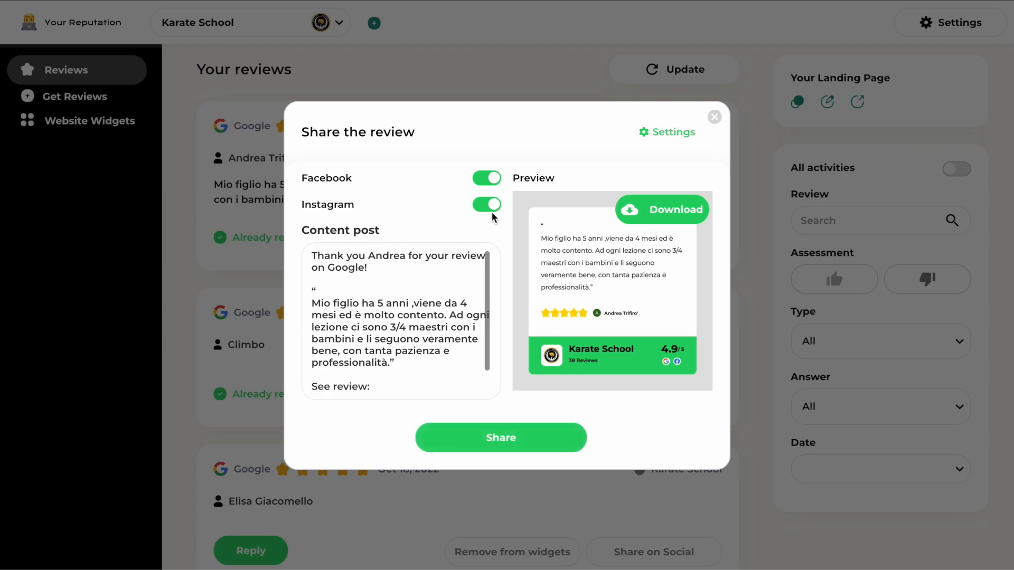
pyautogui.click(487, 204)
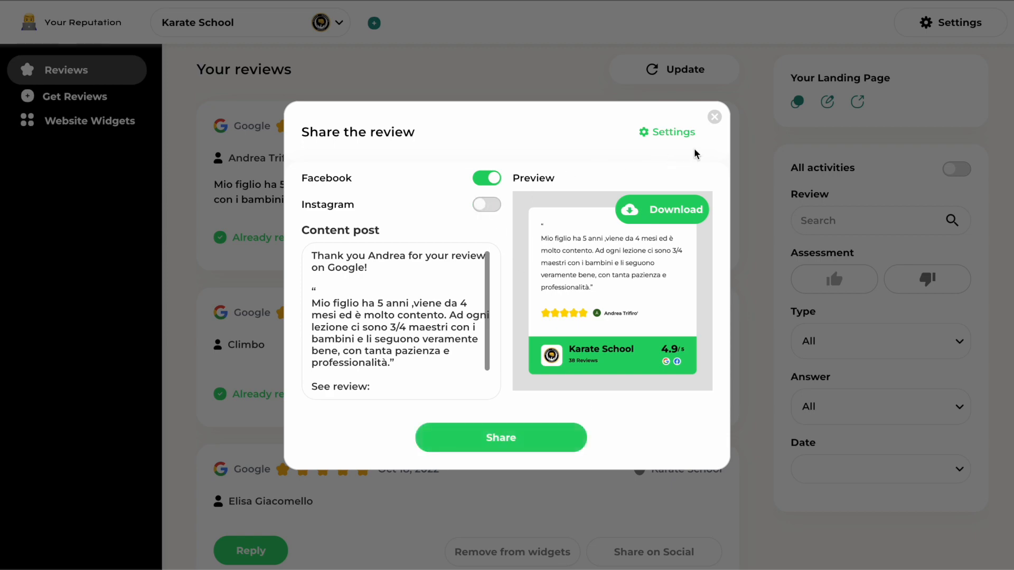
# Step: View the Share on Social settings with the post template, then return to Reviews
pyautogui.click(956, 22)
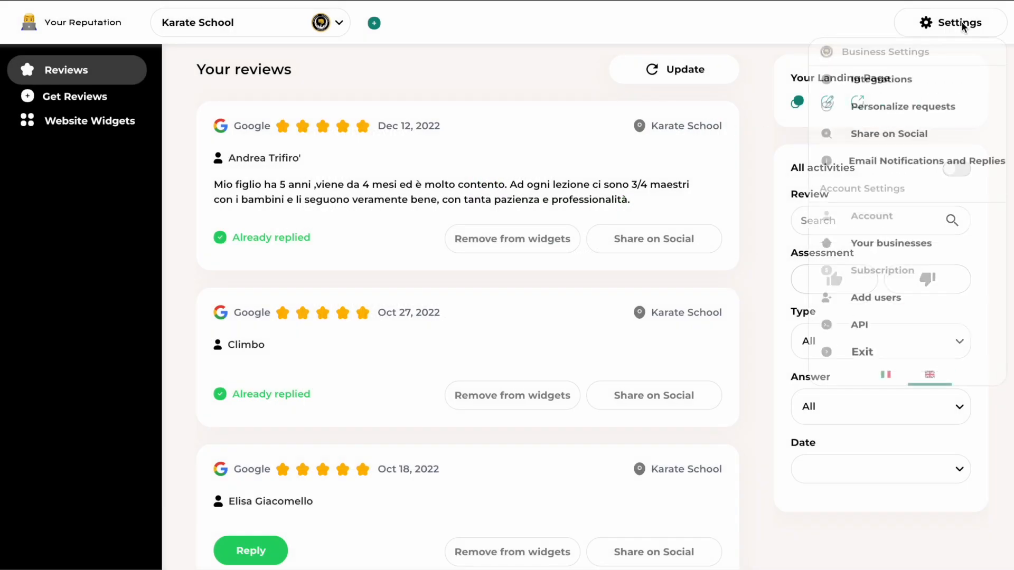
pyautogui.click(888, 134)
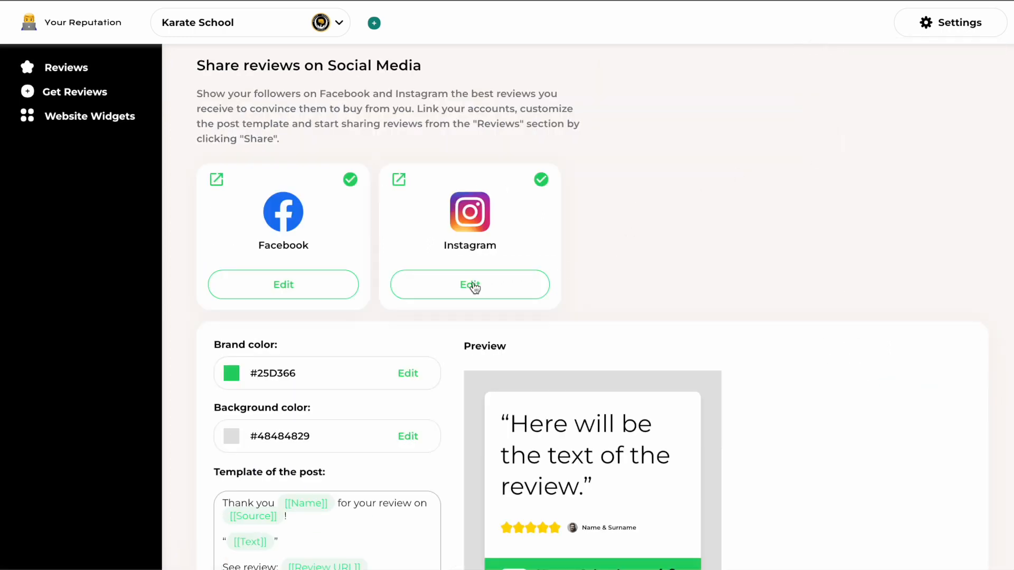
pyautogui.click(67, 67)
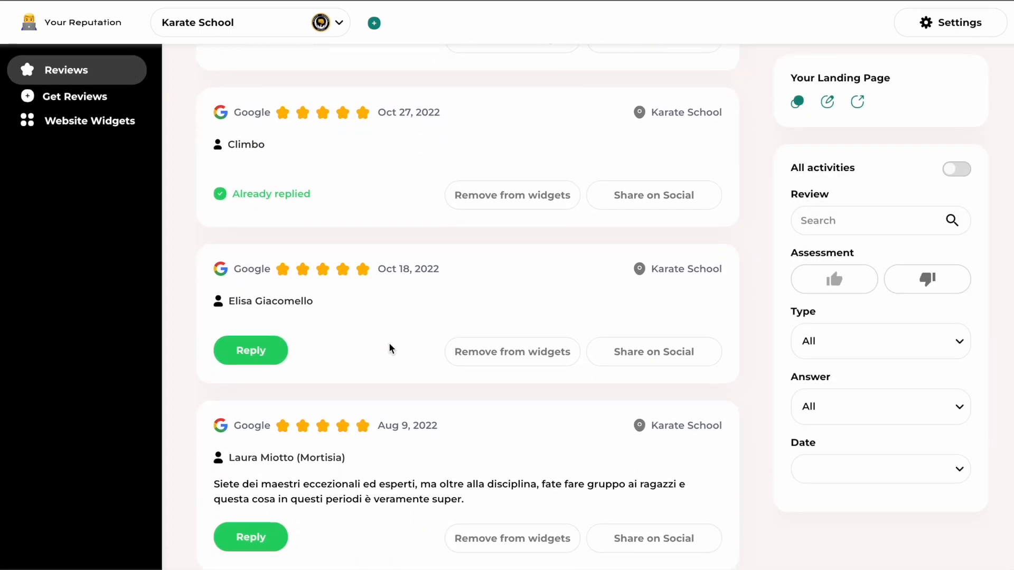
# Step: Scroll the reviews list past August down to the June 2022 Facebook reviews
pyautogui.scroll(-3)
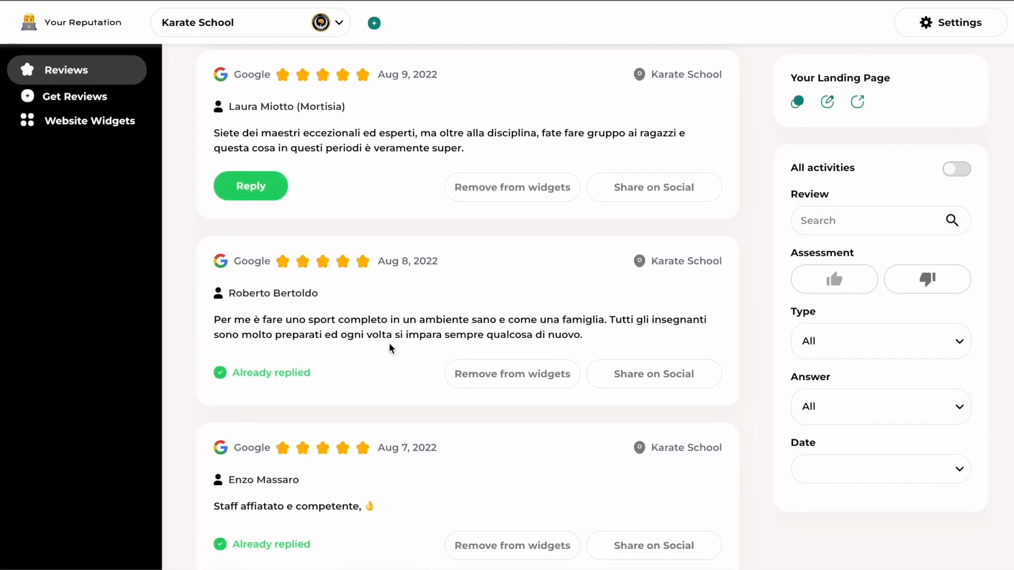
pyautogui.scroll(-3)
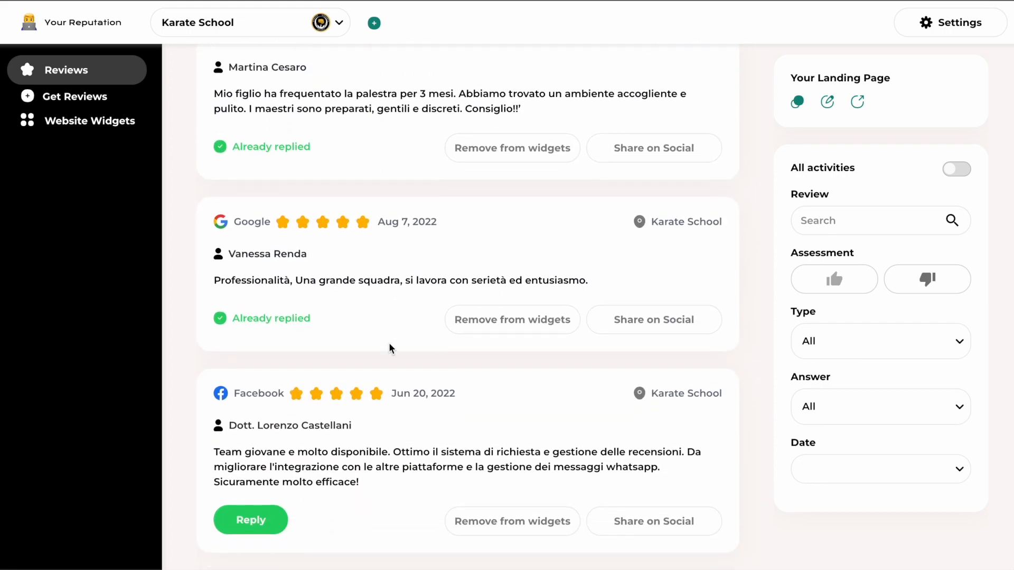
pyautogui.scroll(-3)
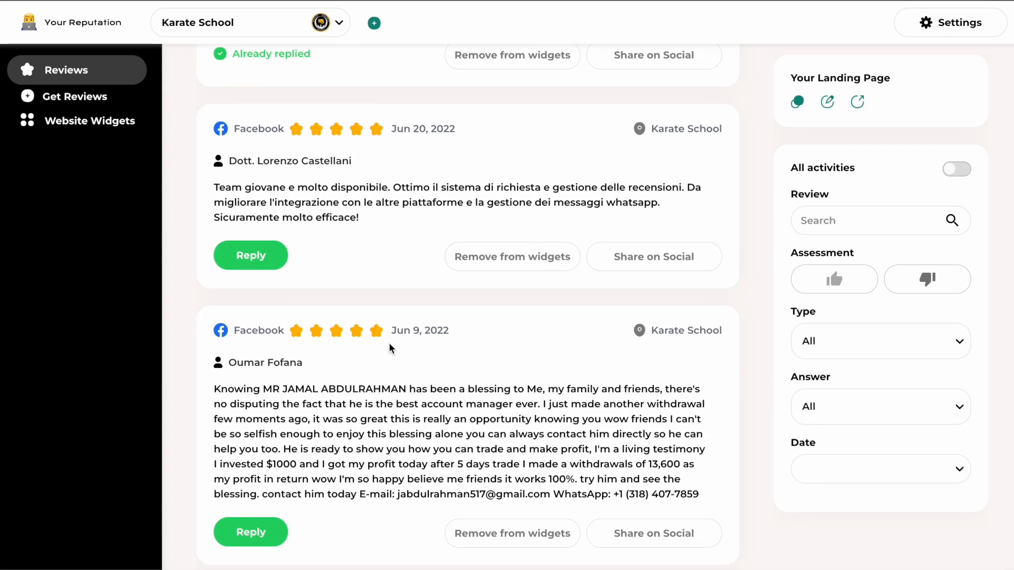